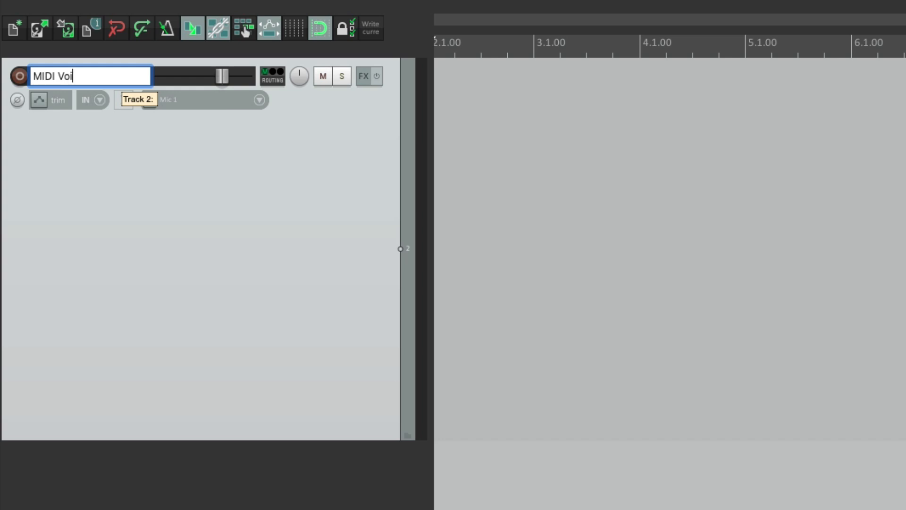
- Name the track MIDI Voice, colour it blue, record from Mono Mic 1, and enable monitoring
{"action": "key", "text": "Return"}
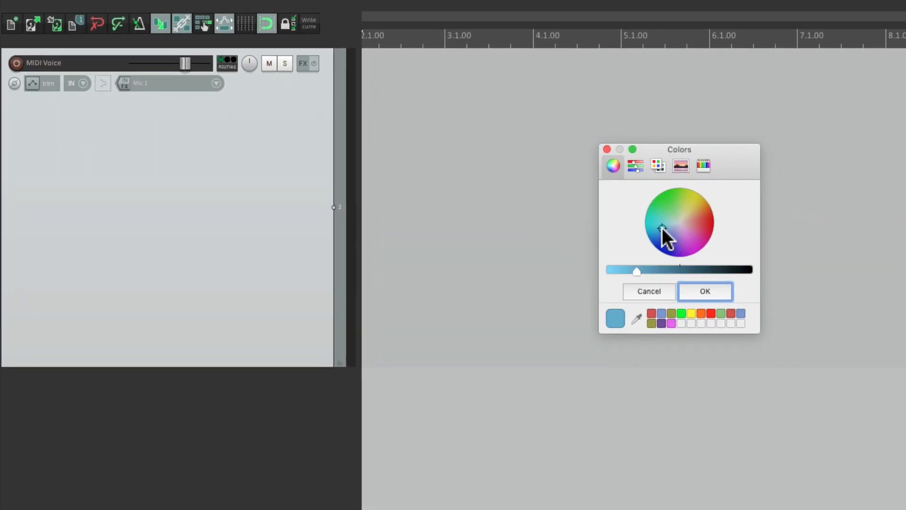
{"action": "left_click", "coordinate": [705, 291]}
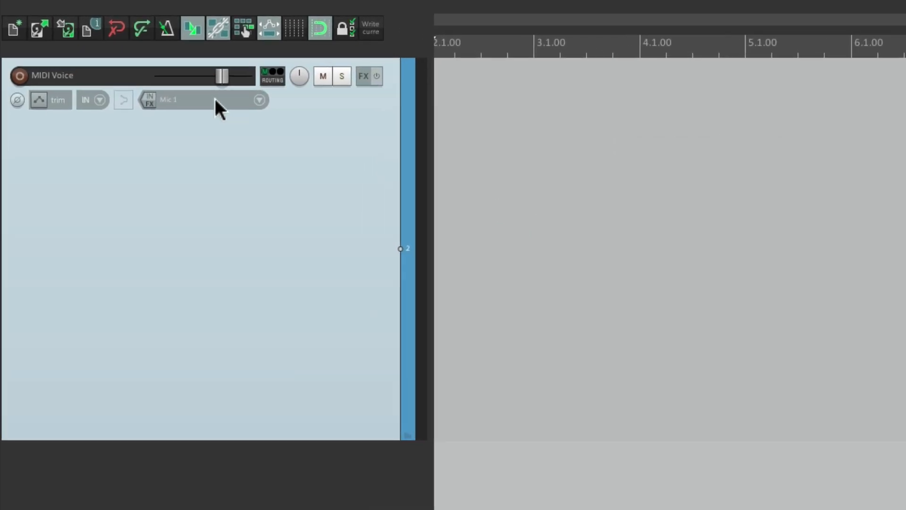
{"action": "left_click", "coordinate": [259, 99]}
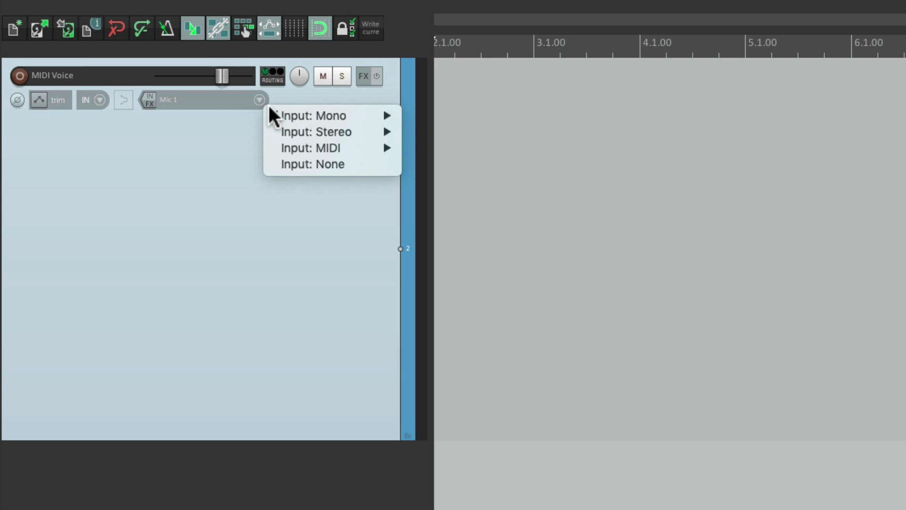
{"action": "mouse_move", "coordinate": [312, 116]}
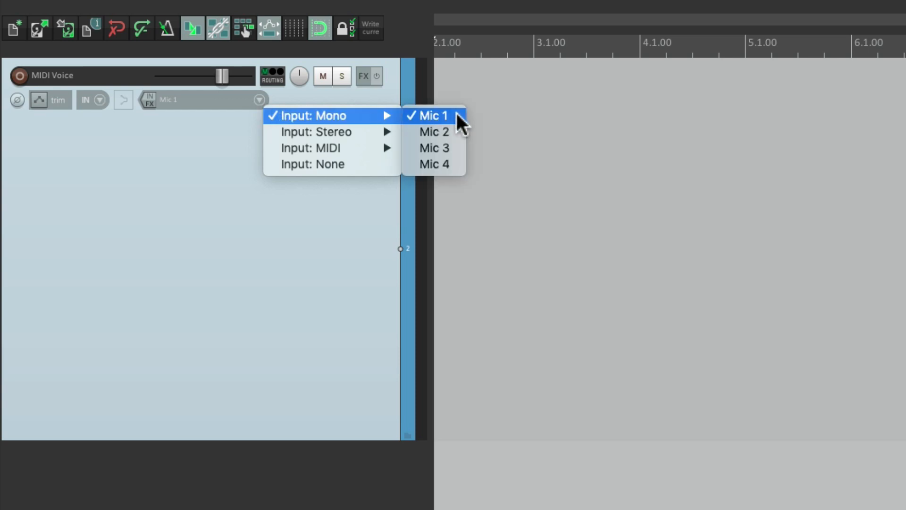
{"action": "left_click", "coordinate": [434, 115]}
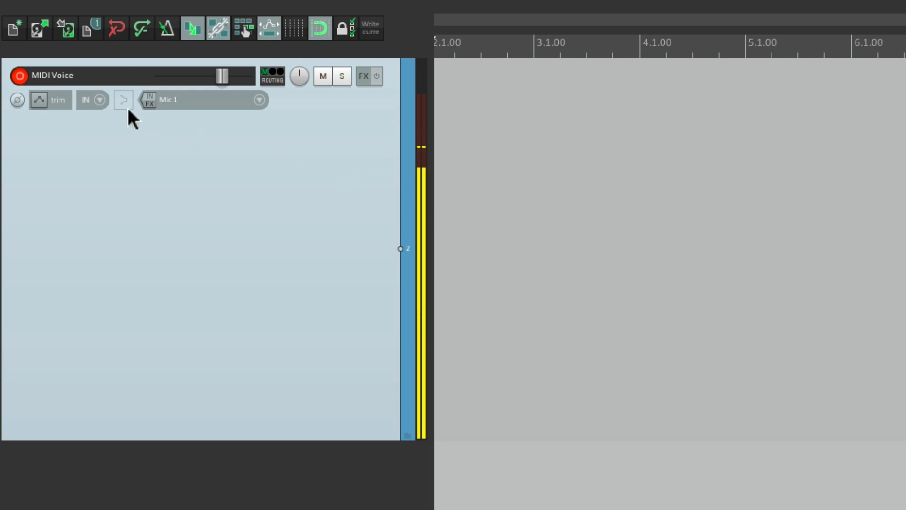
{"action": "left_click", "coordinate": [123, 100]}
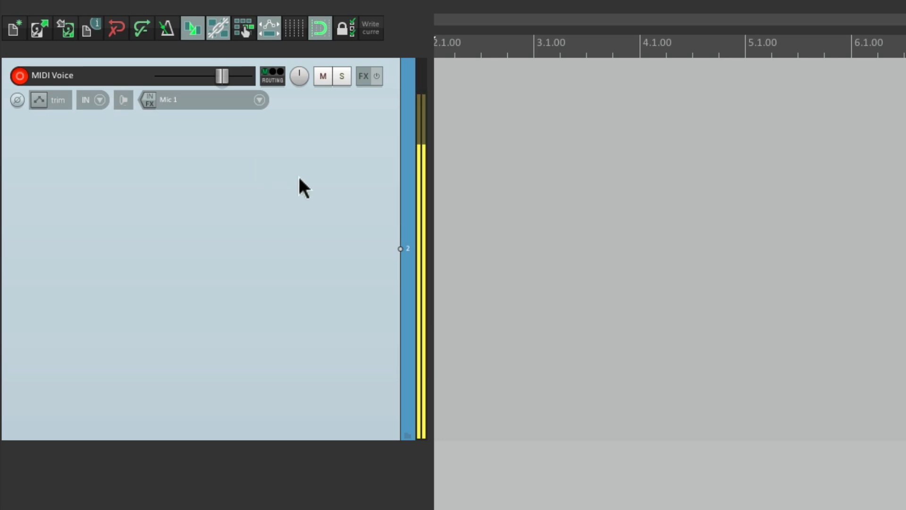
{"action": "mouse_move", "coordinate": [363, 92]}
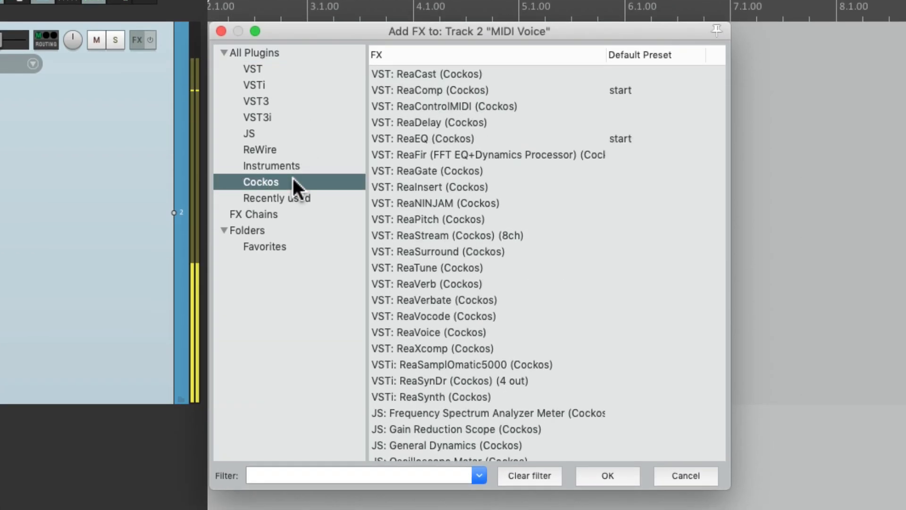
- Add VST: ReaTune (Cockos) and enable 'Send MIDI events when pitch changes'
{"action": "scroll", "scroll_direction": "down", "scroll_amount": 3}
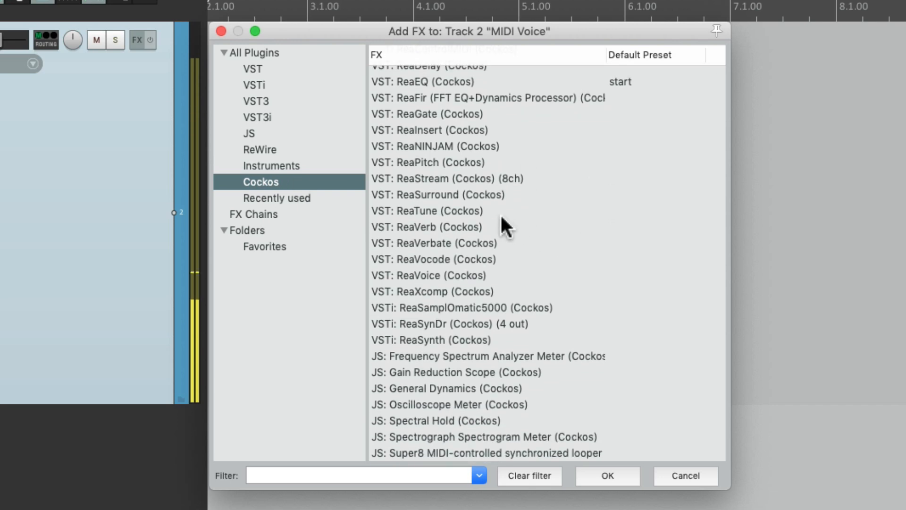
{"action": "double_click", "coordinate": [426, 210]}
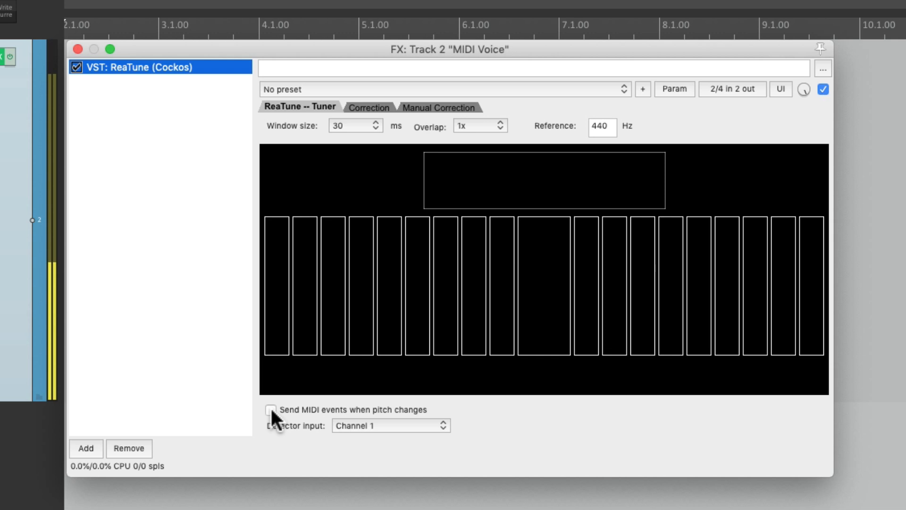
{"action": "left_click", "coordinate": [270, 410]}
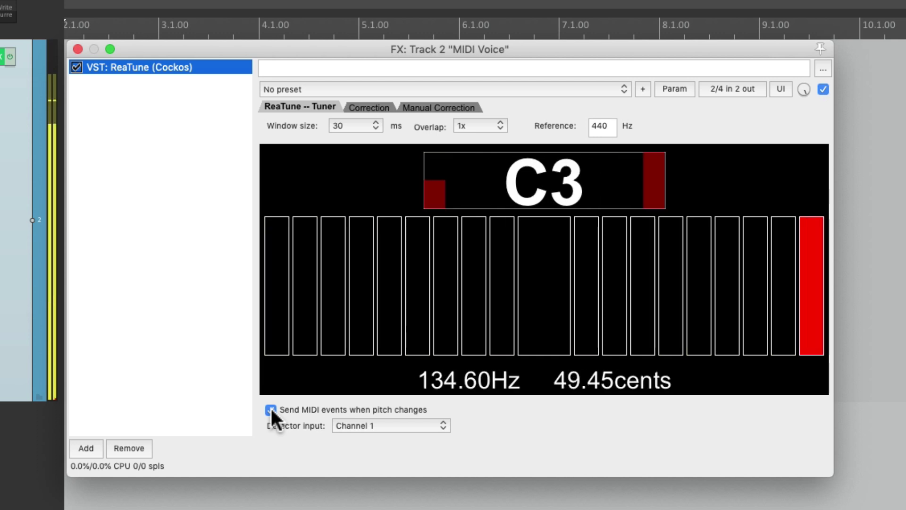
- Add JS: Volume/Pan Smoother v5 after ReaTune at -60 dB, and float ReaTune's window
{"action": "left_click", "coordinate": [85, 449]}
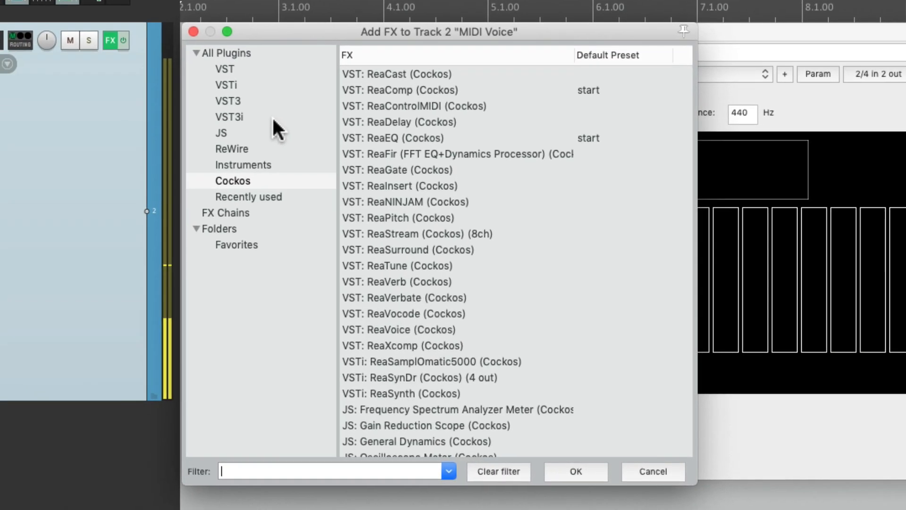
{"action": "type", "text": "vo"}
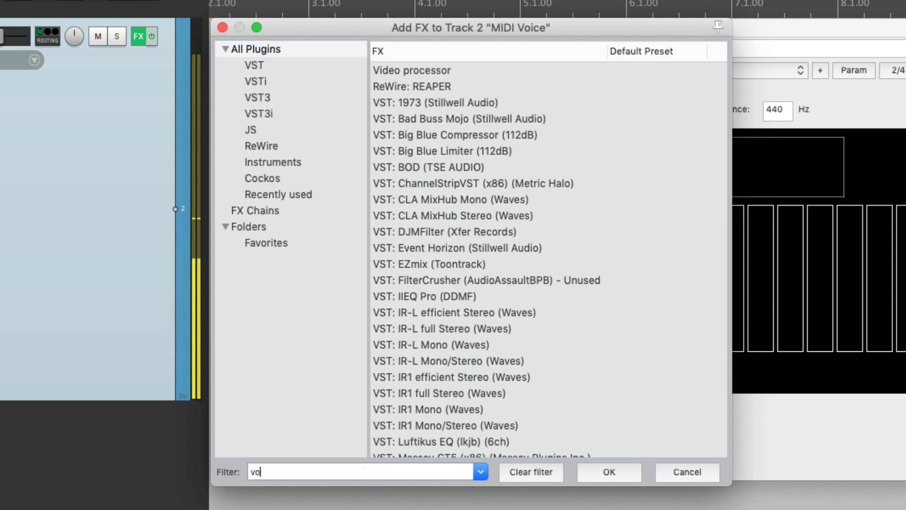
{"action": "type", "text": "lume"}
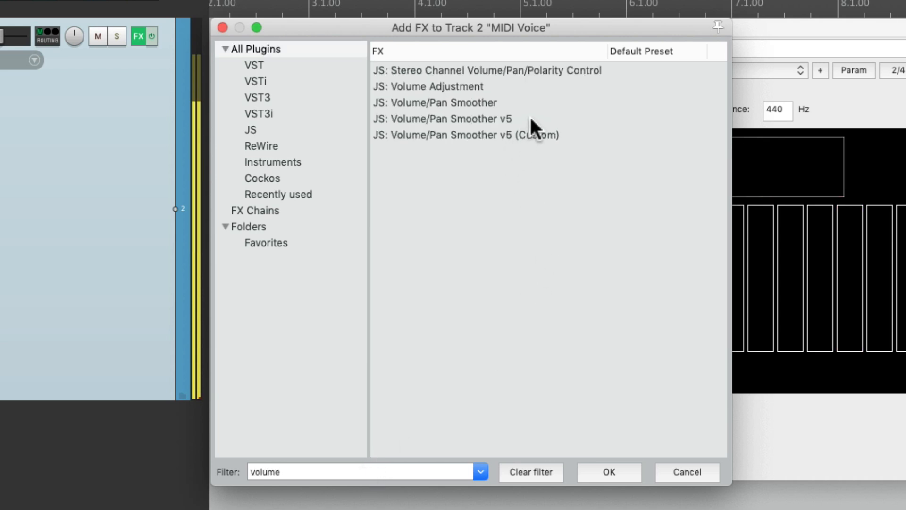
{"action": "double_click", "coordinate": [442, 118]}
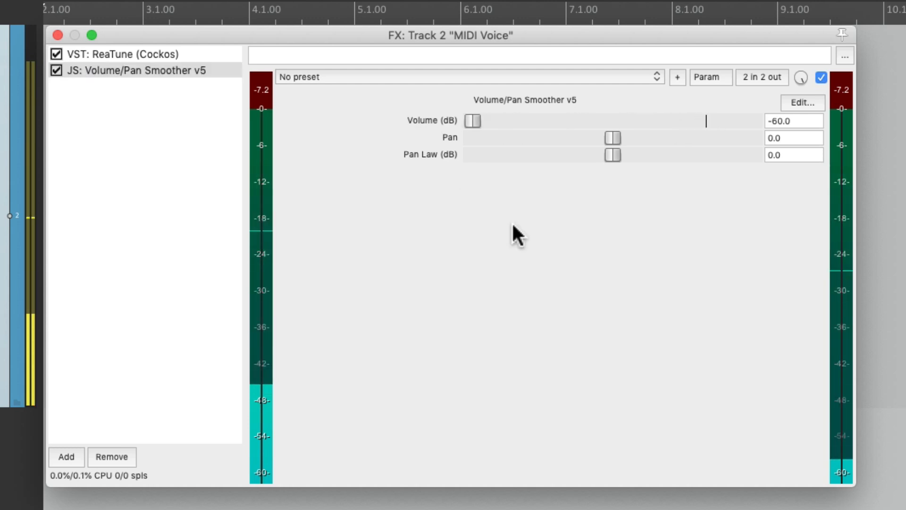
{"action": "mouse_move", "coordinate": [204, 95]}
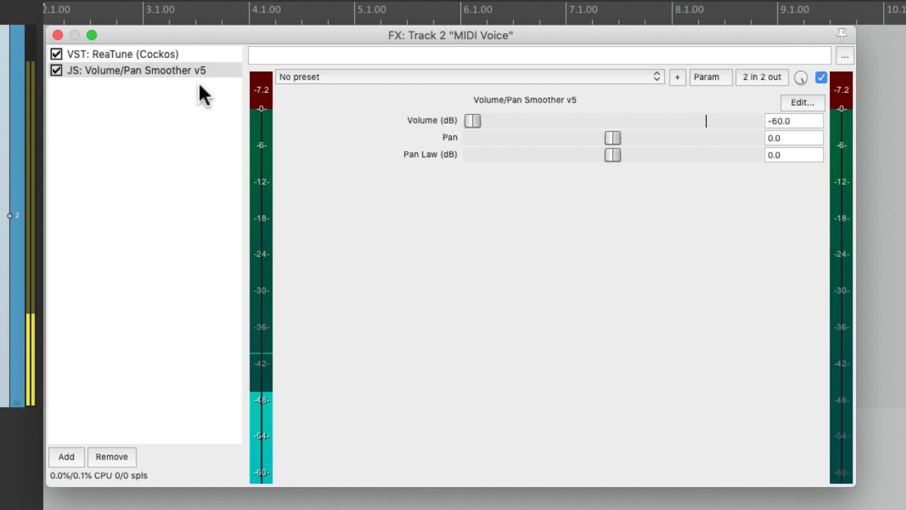
{"action": "left_click", "coordinate": [124, 54]}
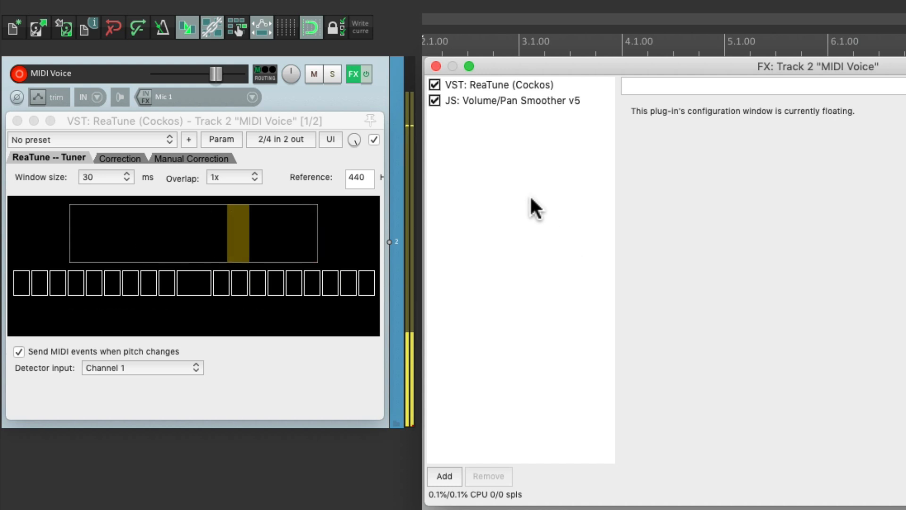
{"action": "left_click", "coordinate": [443, 476]}
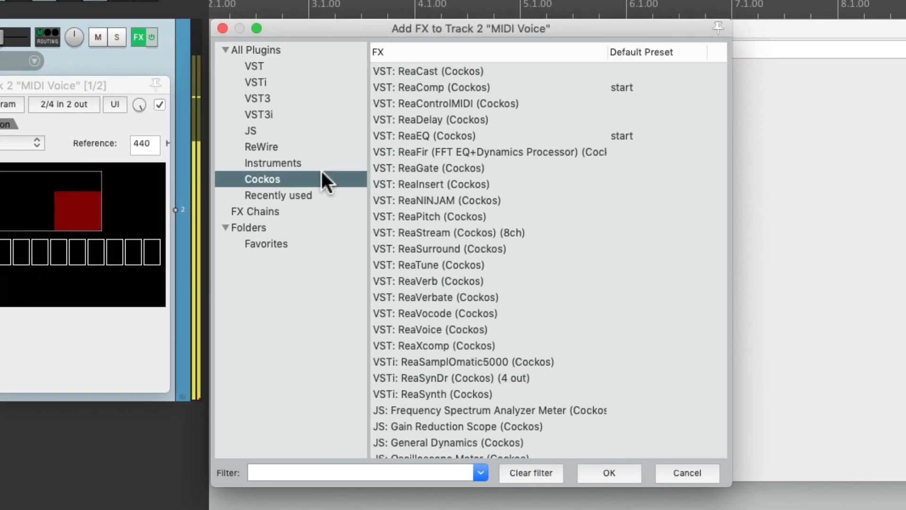
{"action": "scroll", "scroll_direction": "down", "scroll_amount": 3}
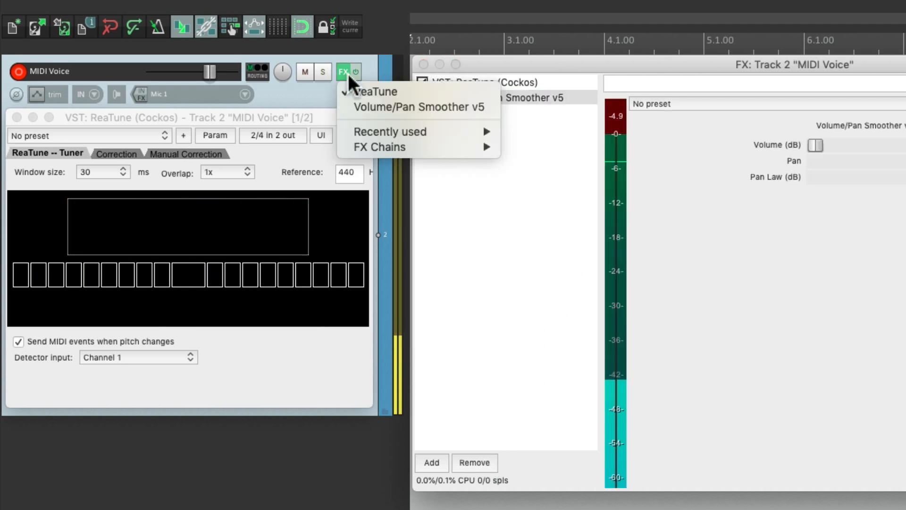
{"action": "mouse_move", "coordinate": [380, 147]}
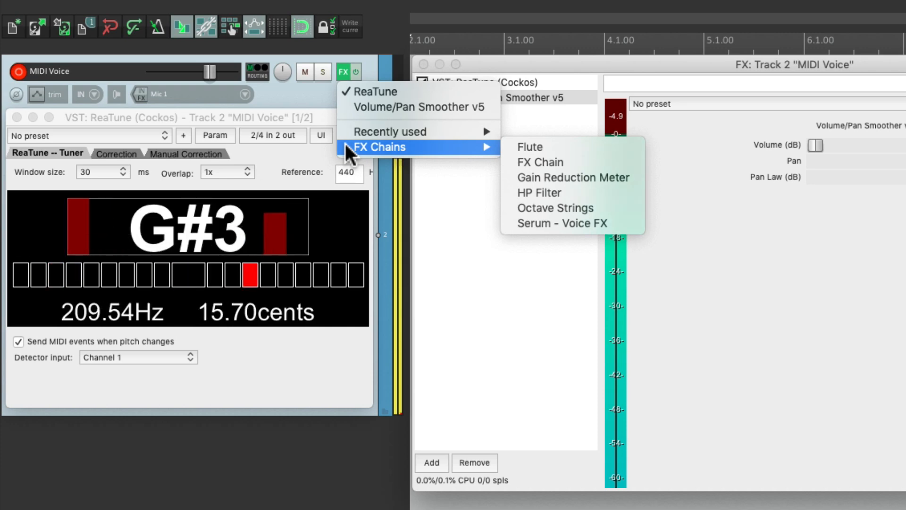
{"action": "mouse_move", "coordinate": [566, 224]}
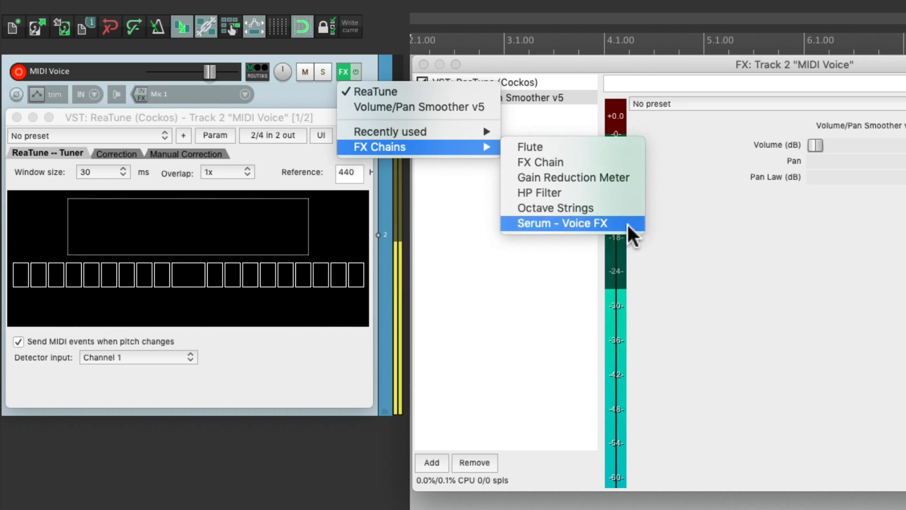
- Load the Serum - Voice FX chain, disarm the track, and show the Volume/Pan Smoother settings
{"action": "left_click", "coordinate": [559, 223]}
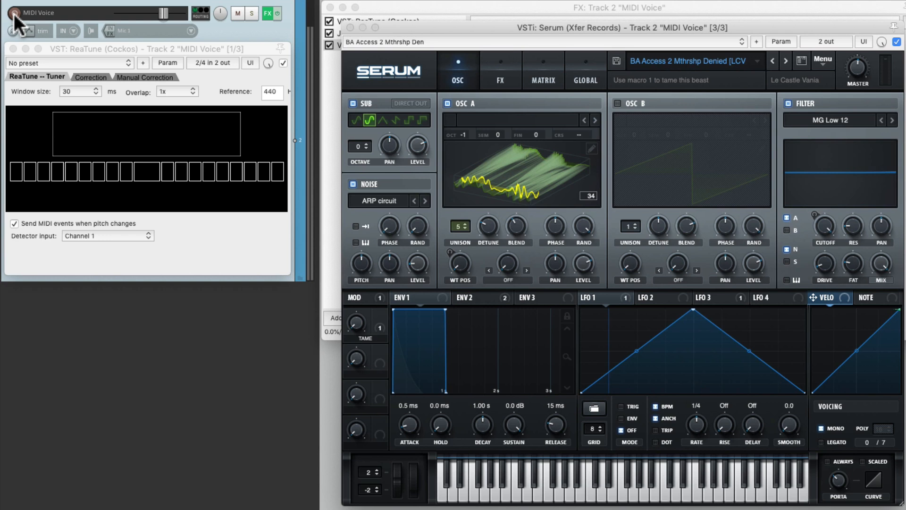
{"action": "left_click", "coordinate": [14, 12]}
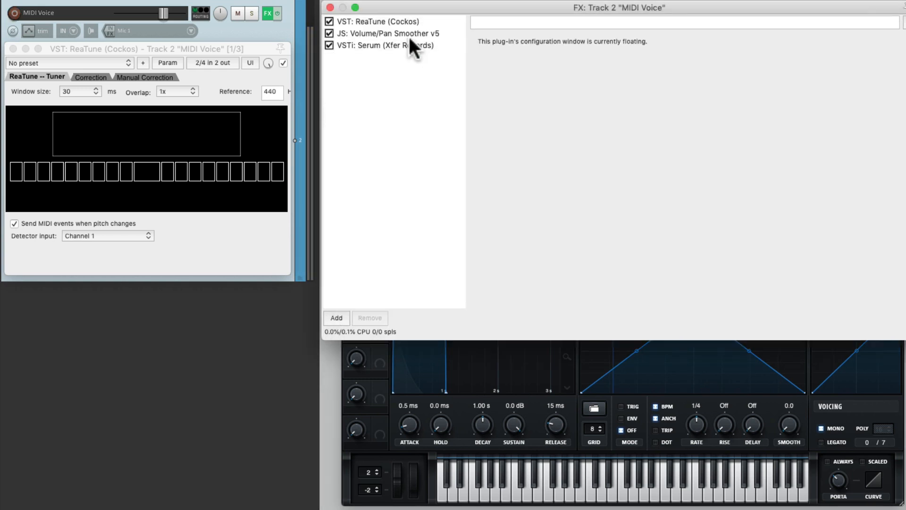
{"action": "left_click", "coordinate": [387, 33]}
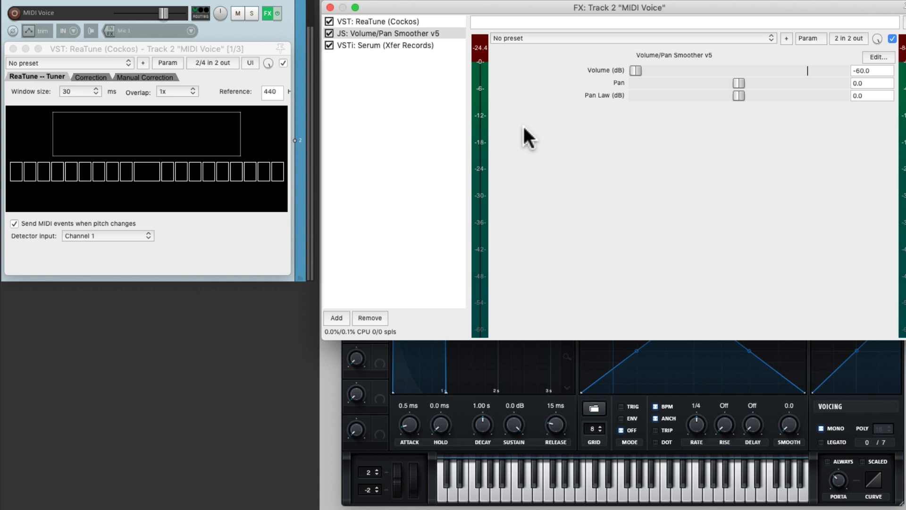
{"action": "mouse_move", "coordinate": [523, 136]}
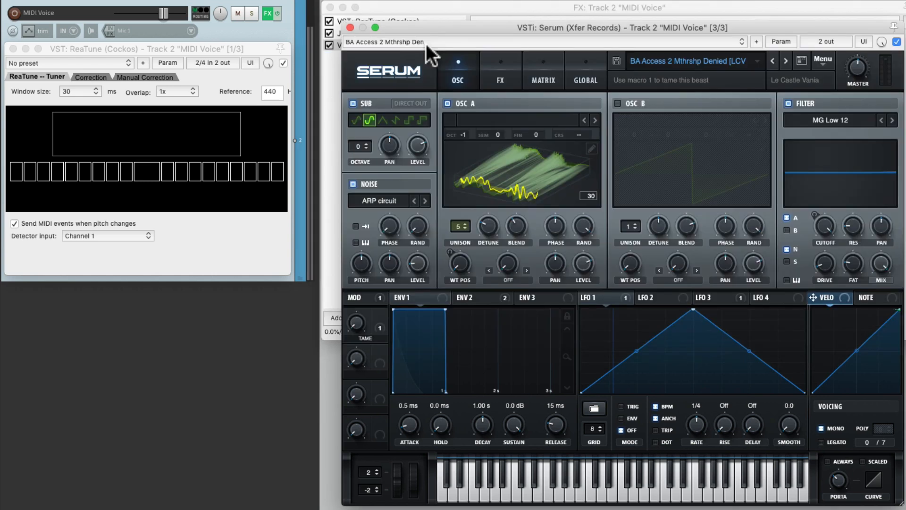
{"action": "mouse_move", "coordinate": [367, 34]}
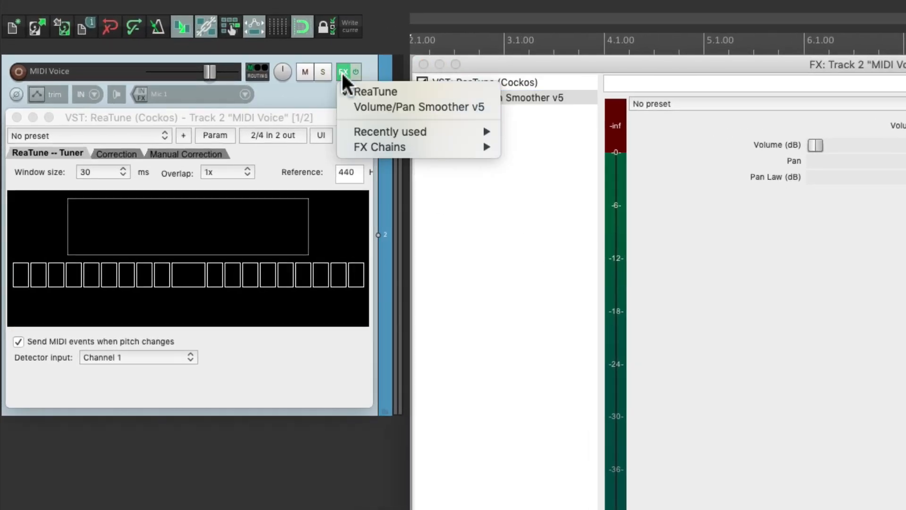
{"action": "mouse_move", "coordinate": [380, 147]}
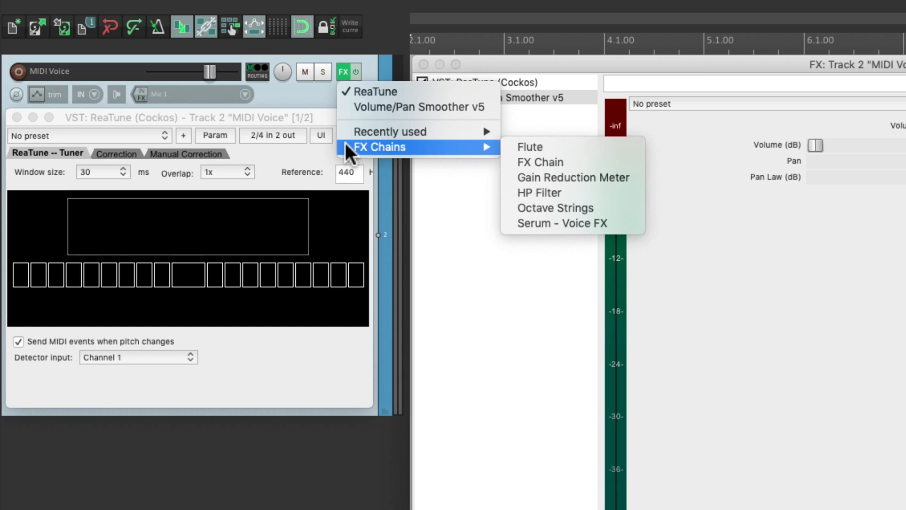
{"action": "mouse_move", "coordinate": [573, 208]}
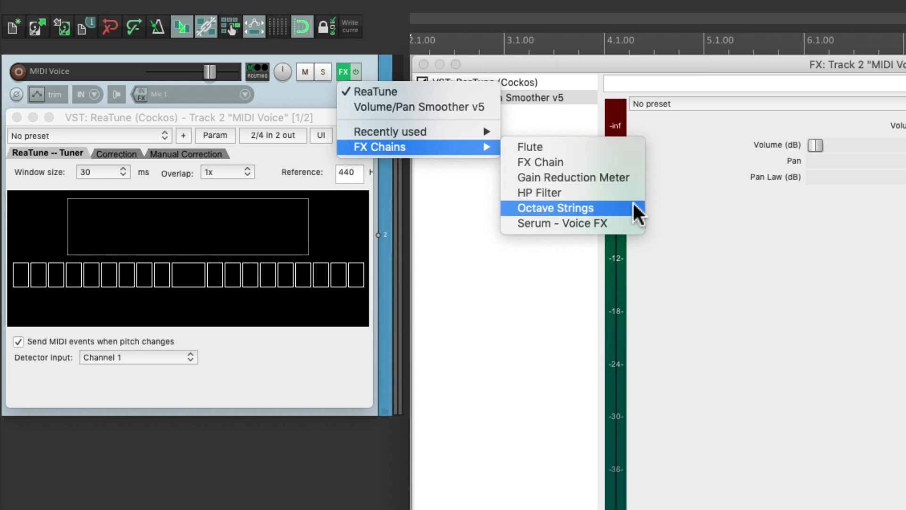
- Load the Octave Strings FX chain, adding Xpand!2 with +06 Octave Big Strings, then select ReaTune
{"action": "left_click", "coordinate": [555, 209]}
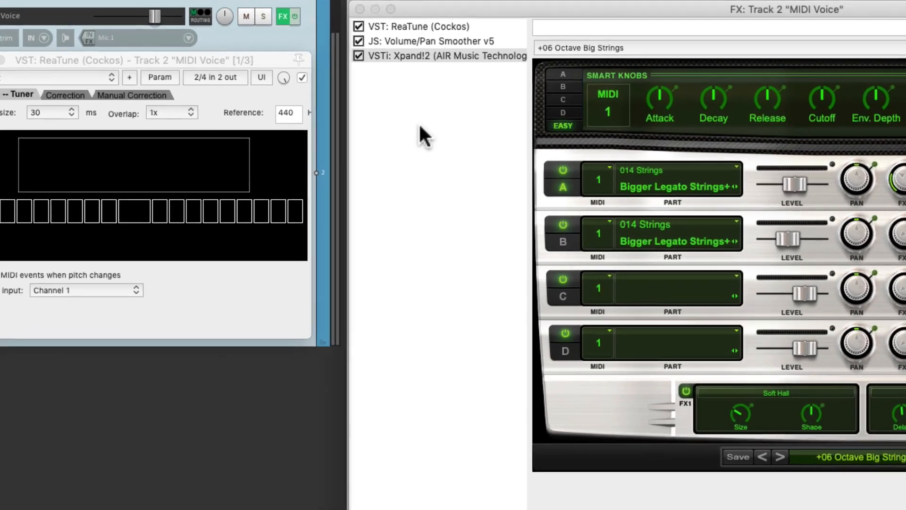
{"action": "left_click", "coordinate": [439, 27]}
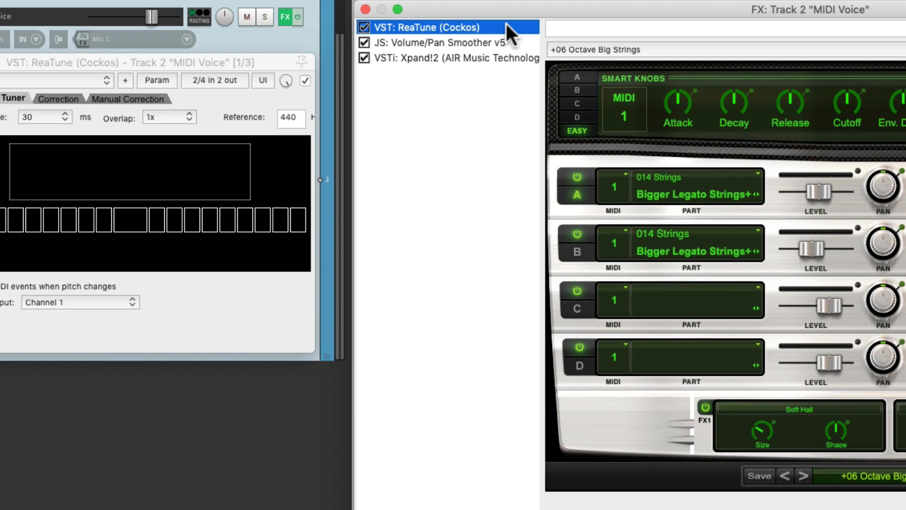
{"action": "mouse_move", "coordinate": [462, 151]}
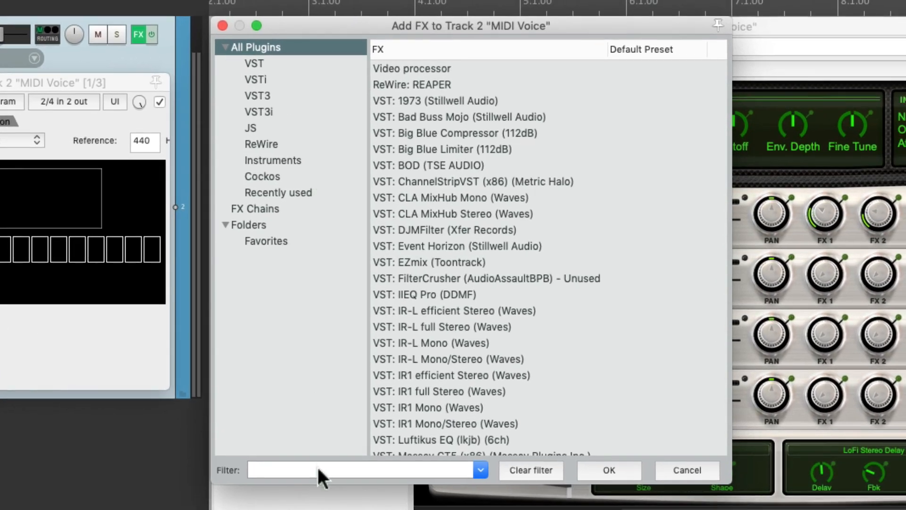
- Add MIDI Transpose Notes, move ReaTune, smoother and transposer to input FX, and close Xpand!2
{"action": "type", "text": "transpose"}
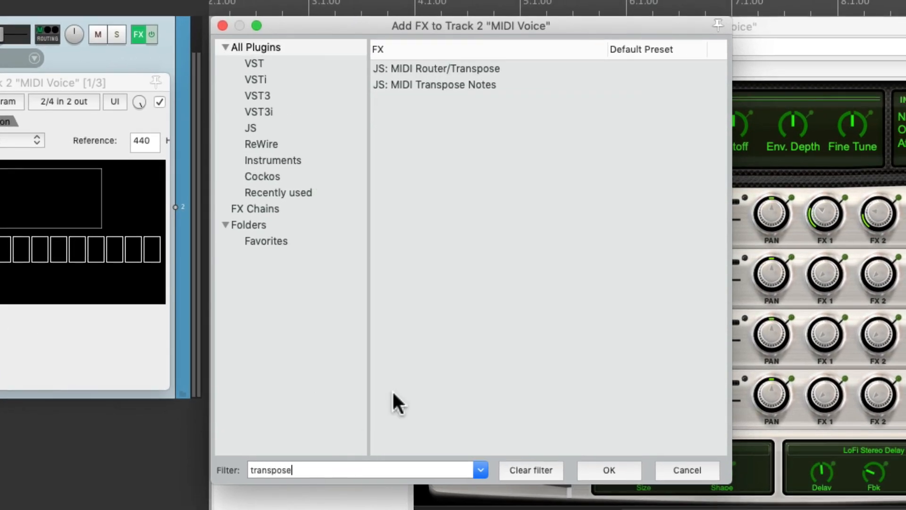
{"action": "left_click", "coordinate": [434, 85]}
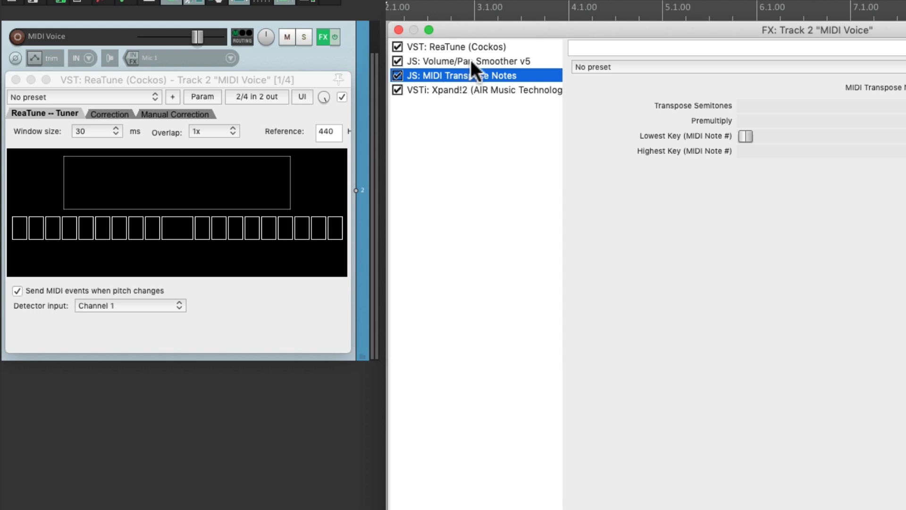
{"action": "left_click", "coordinate": [450, 47]}
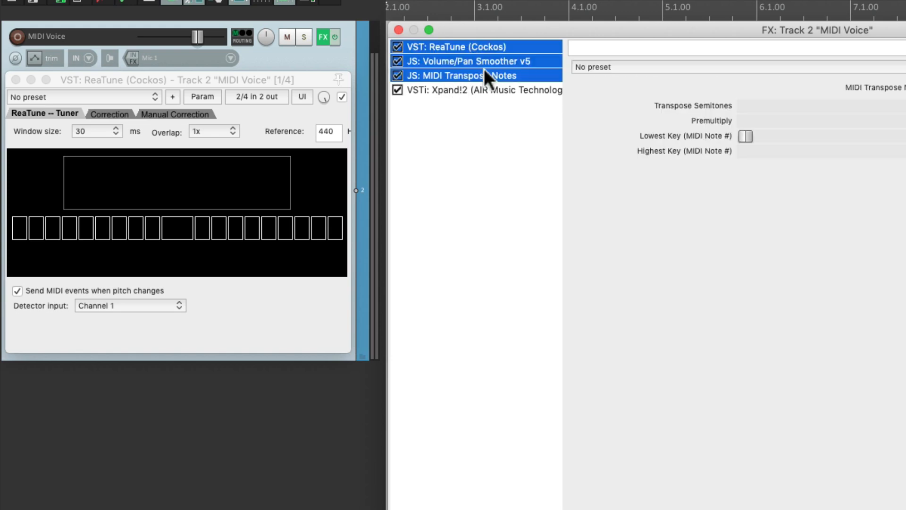
{"action": "mouse_move", "coordinate": [344, 74]}
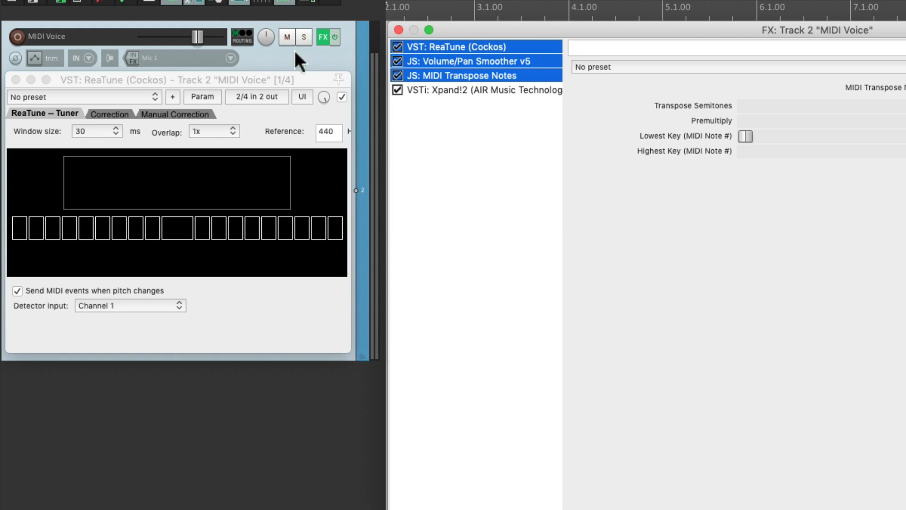
{"action": "mouse_move", "coordinate": [459, 55]}
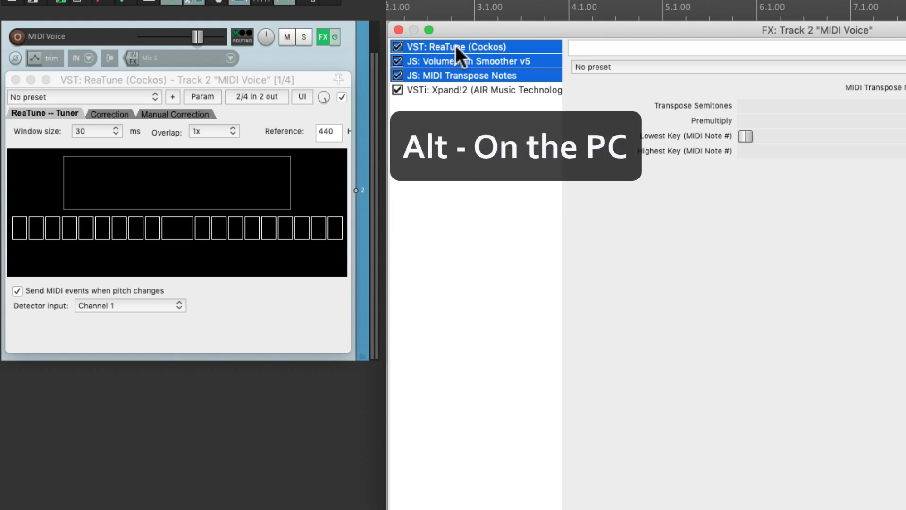
{"action": "mouse_move", "coordinate": [316, 61]}
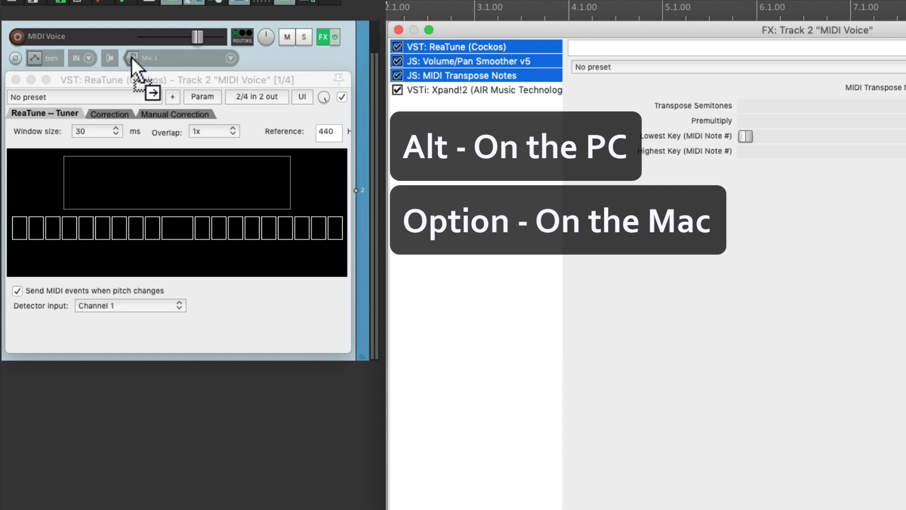
{"action": "left_click", "coordinate": [132, 58]}
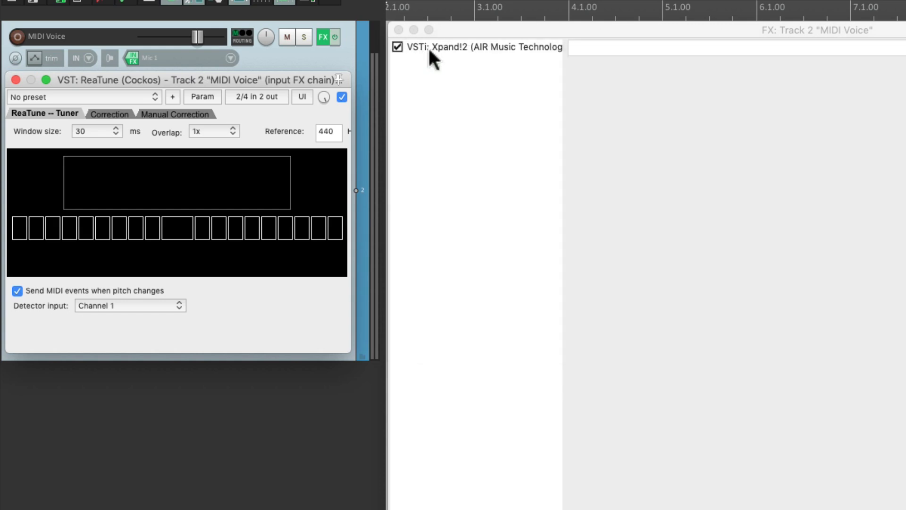
{"action": "double_click", "coordinate": [482, 47]}
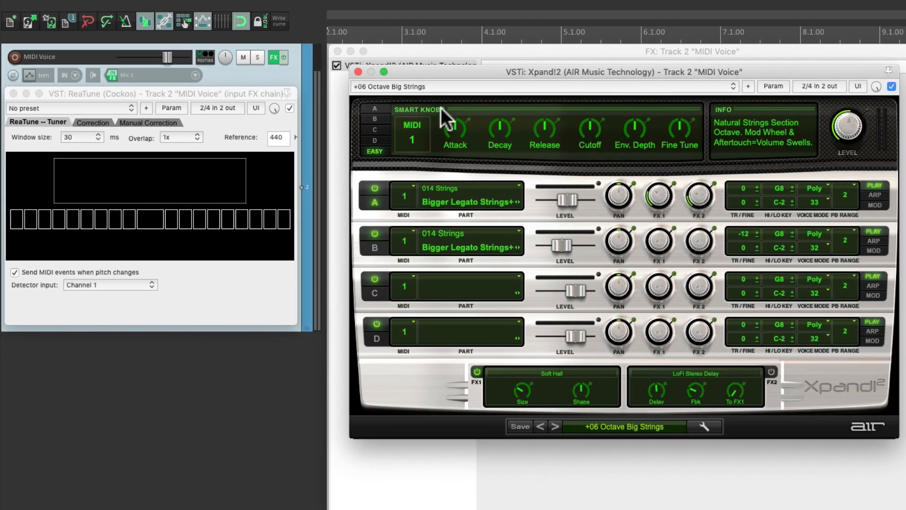
{"action": "mouse_move", "coordinate": [453, 134]}
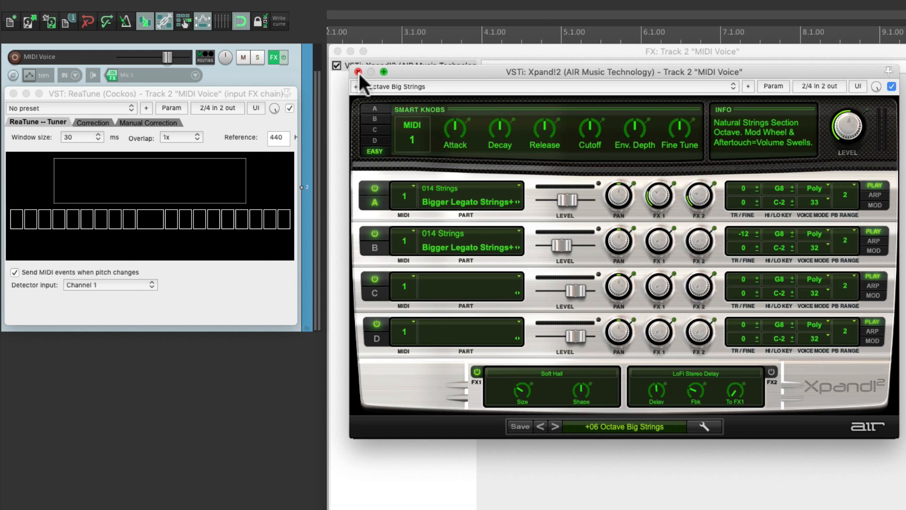
{"action": "left_click", "coordinate": [356, 71]}
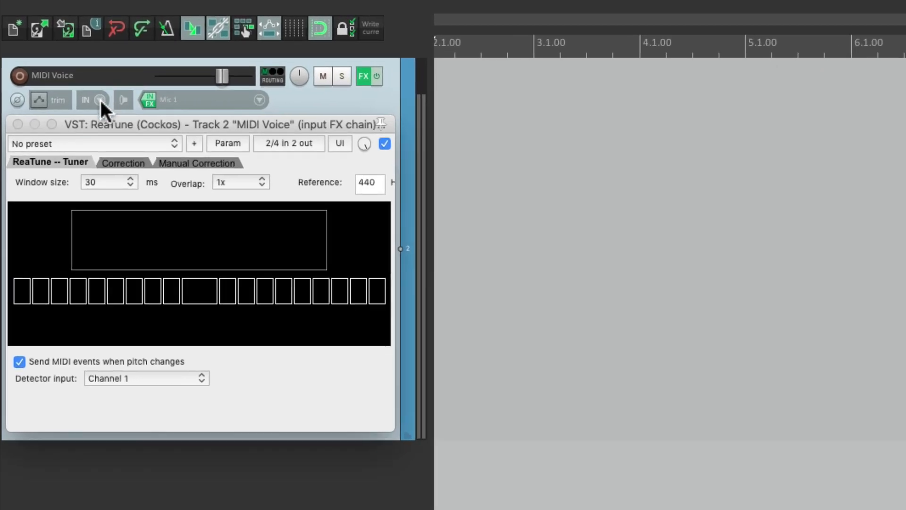
- Set the track's record mode to Record: output (MIDI)
{"action": "left_click", "coordinate": [100, 100]}
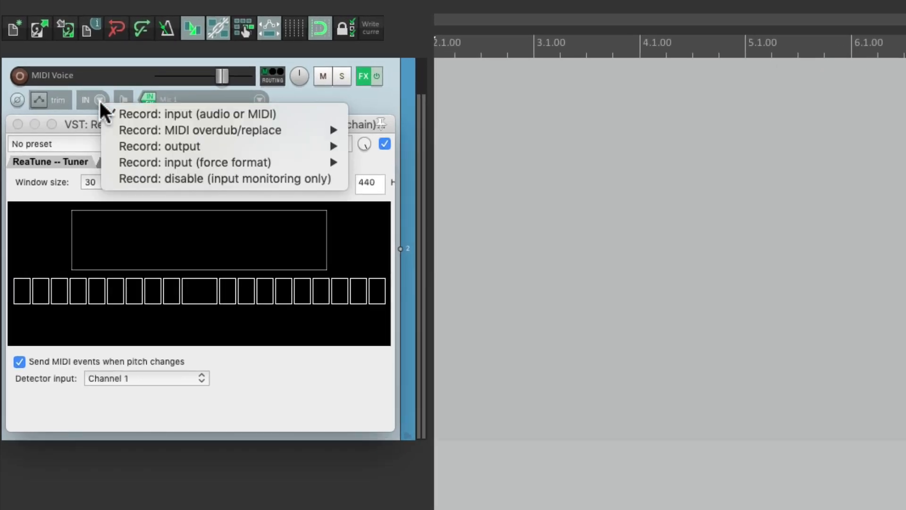
{"action": "mouse_move", "coordinate": [159, 146]}
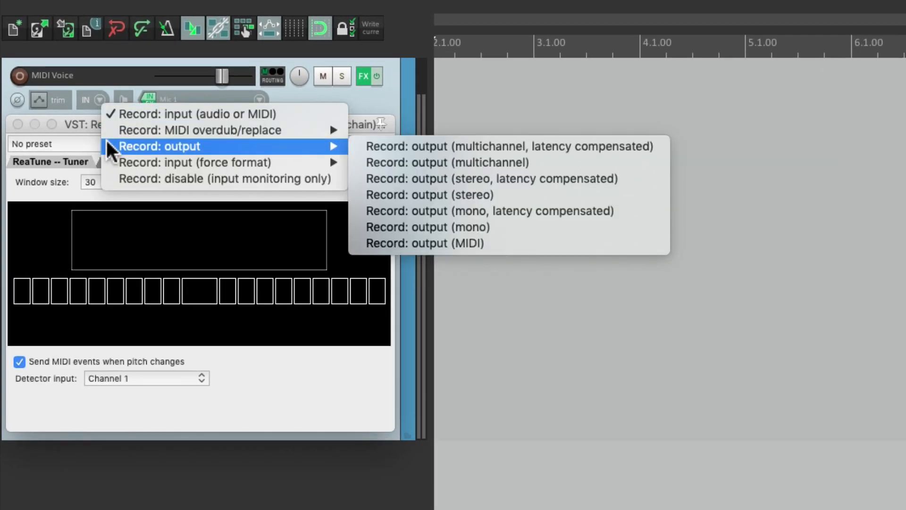
{"action": "mouse_move", "coordinate": [589, 244]}
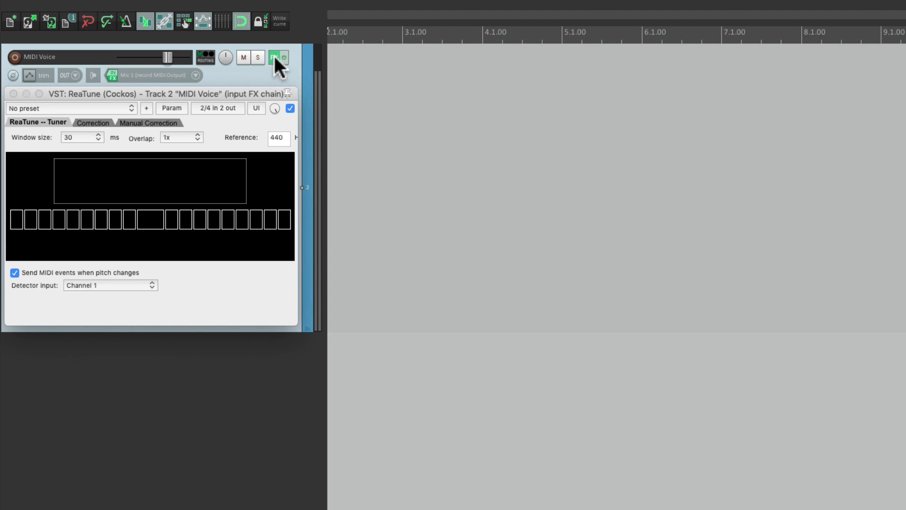
{"action": "left_click", "coordinate": [278, 57]}
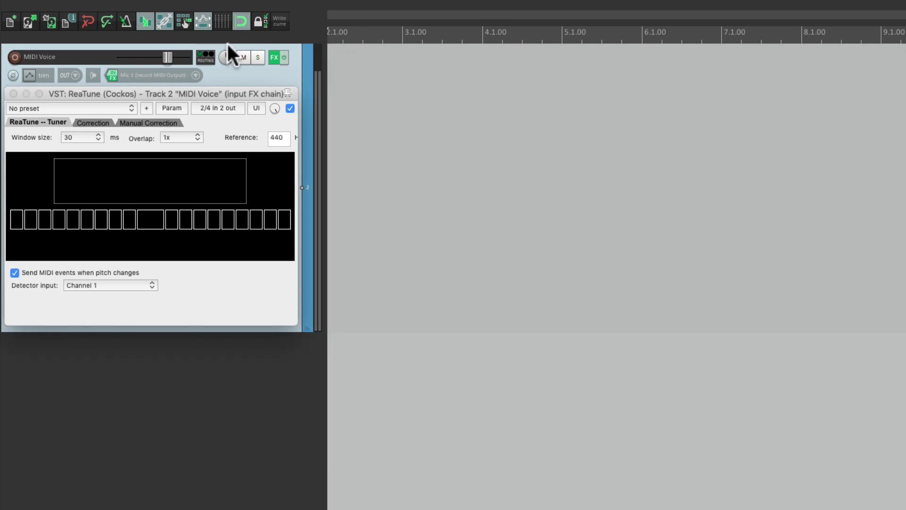
{"action": "mouse_move", "coordinate": [133, 29]}
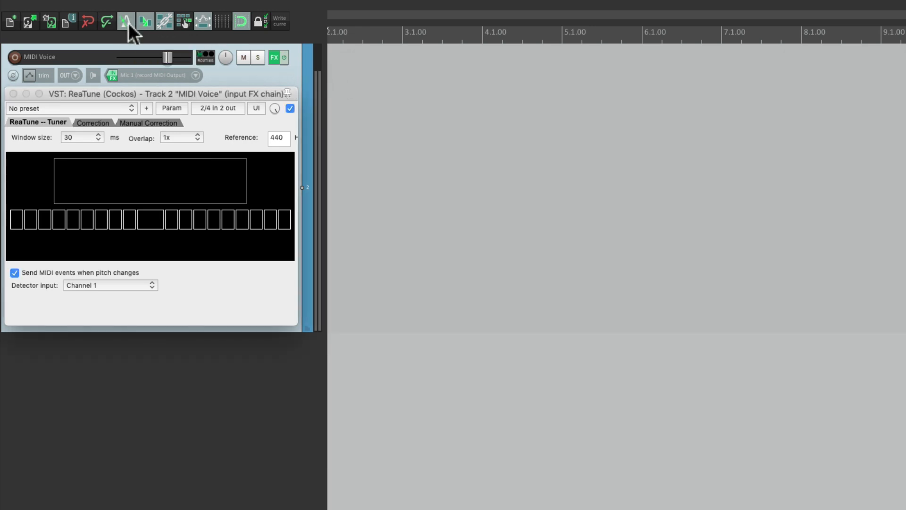
- Turn on the toolbar metronome before recording the sung melody
{"action": "left_click", "coordinate": [125, 496]}
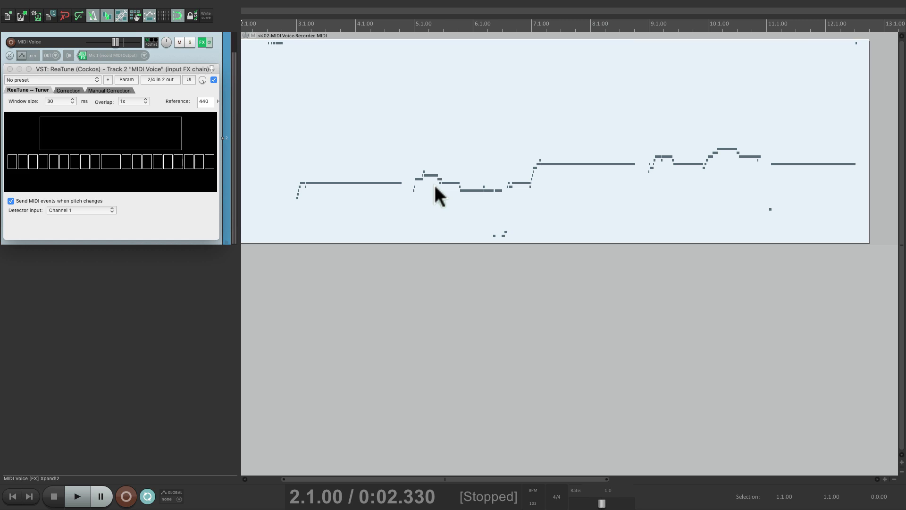
{"action": "mouse_move", "coordinate": [340, 147]}
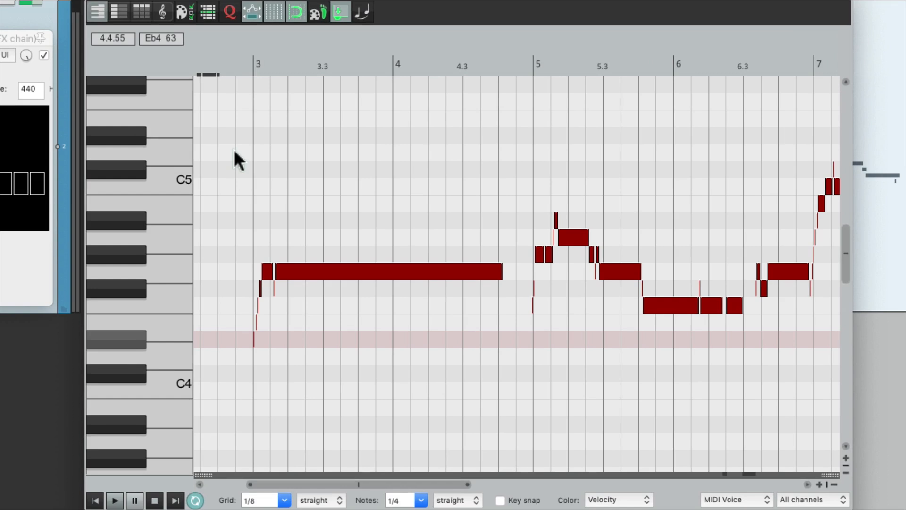
{"action": "mouse_move", "coordinate": [418, 230]}
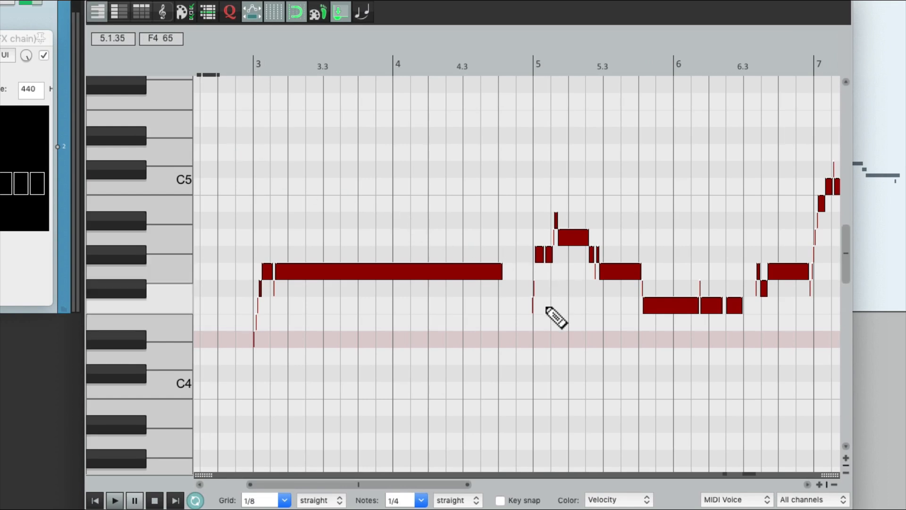
{"action": "mouse_move", "coordinate": [173, 70]}
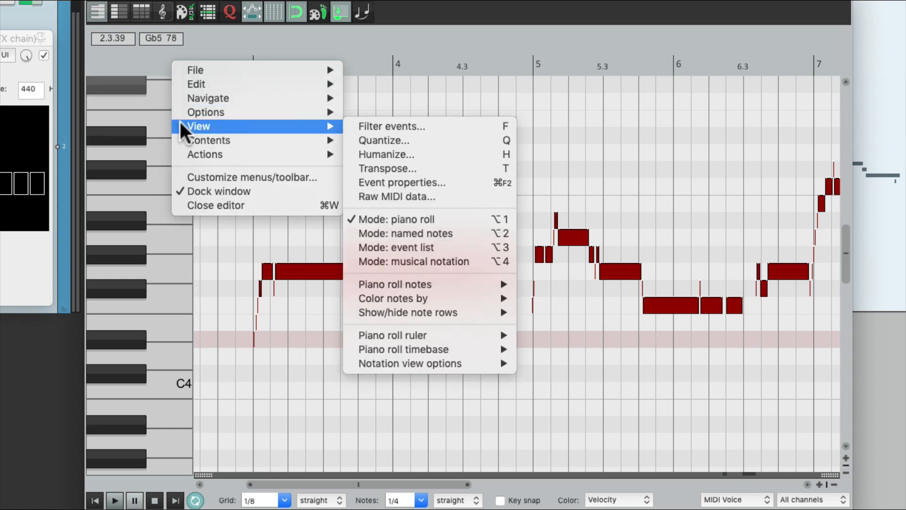
{"action": "mouse_move", "coordinate": [353, 134]}
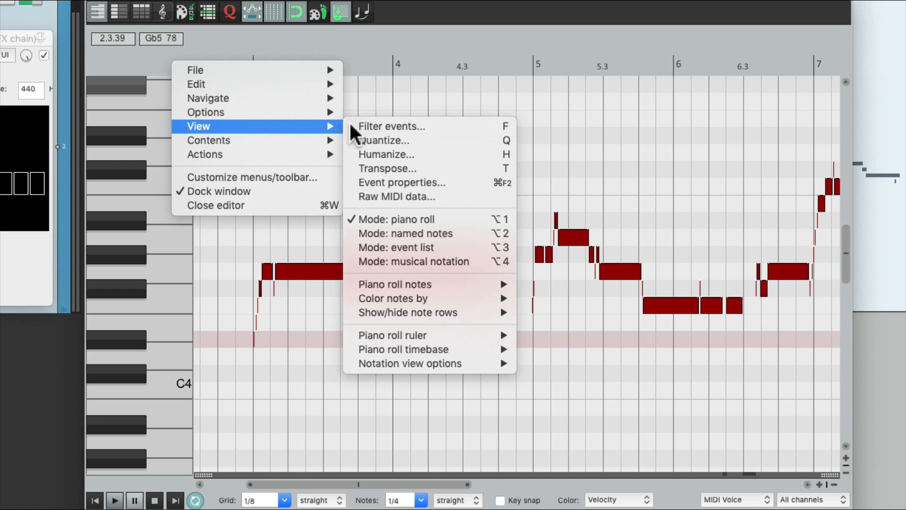
- Filter the MIDI take to Note events with length capped at 1/8 and select them
{"action": "left_click", "coordinate": [391, 126]}
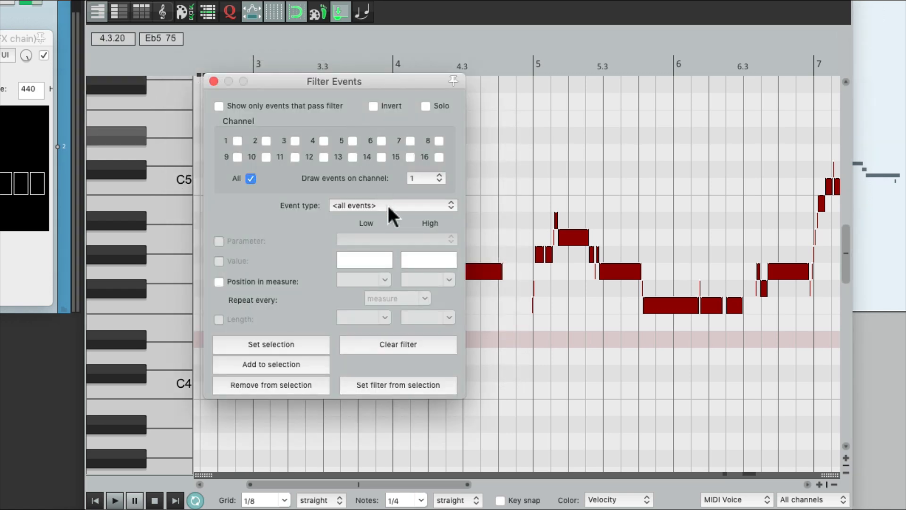
{"action": "left_click", "coordinate": [392, 206]}
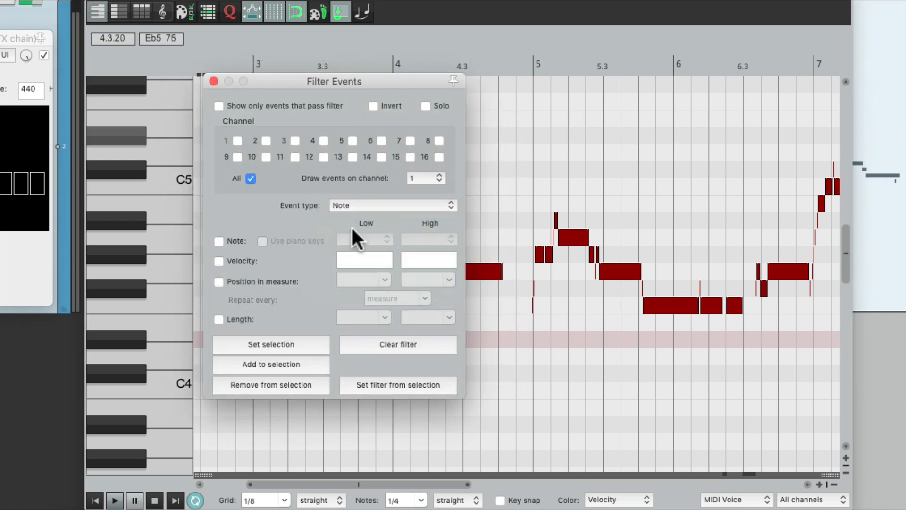
{"action": "left_click", "coordinate": [219, 320]}
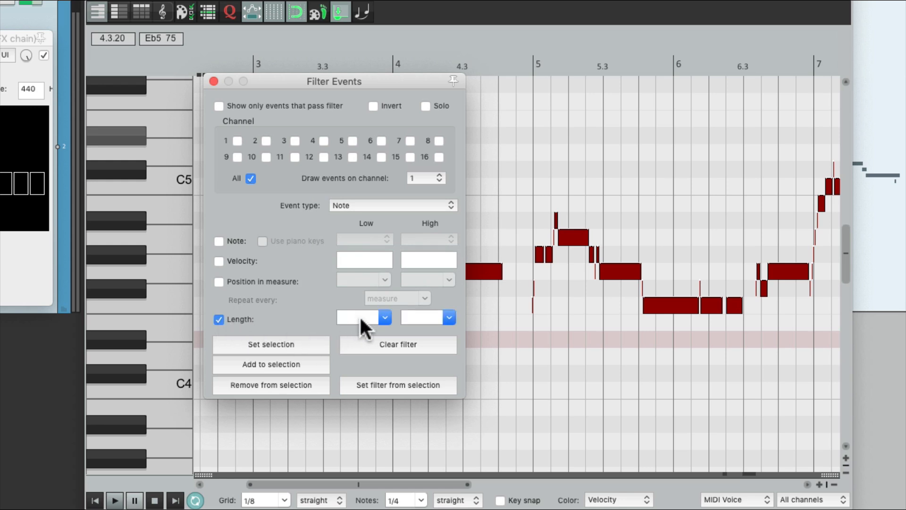
{"action": "left_click", "coordinate": [449, 317]}
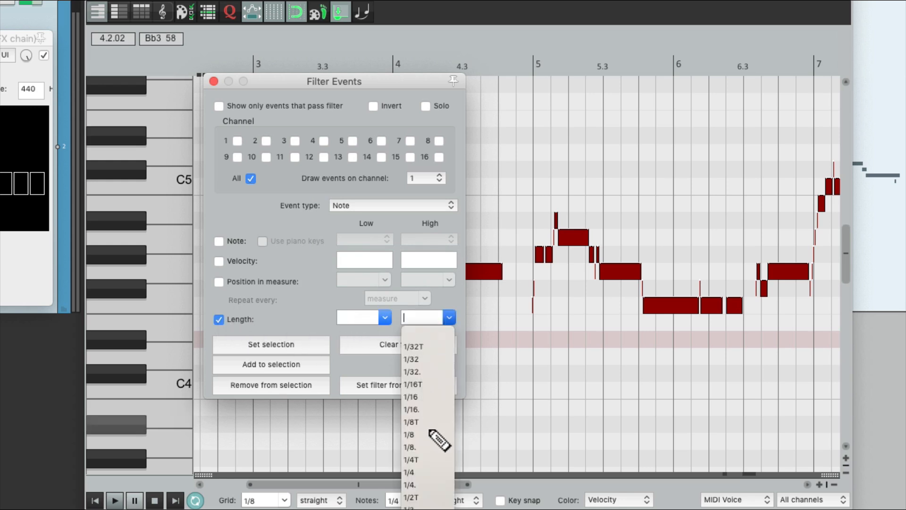
{"action": "left_click", "coordinate": [410, 434]}
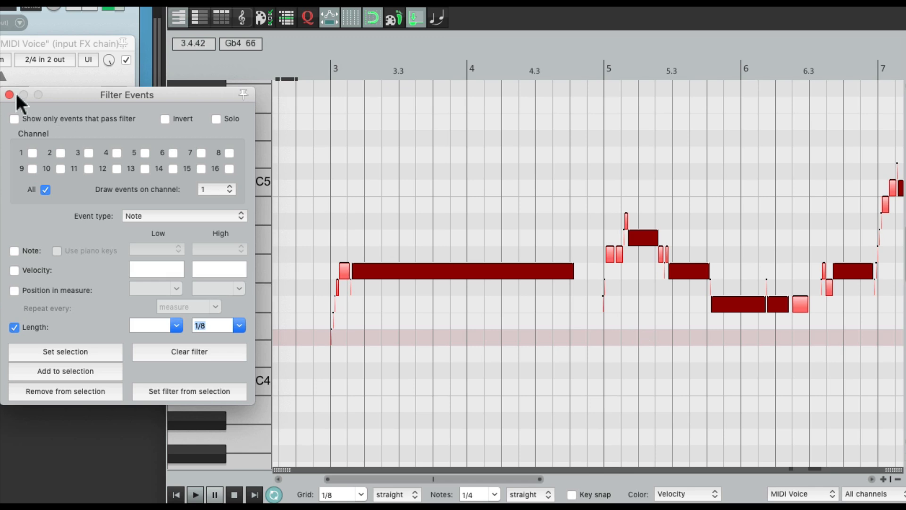
- Close Filter Events, start playback at bar 3, and stretch notes to close gaps through bar 7
{"action": "left_click", "coordinate": [9, 95]}
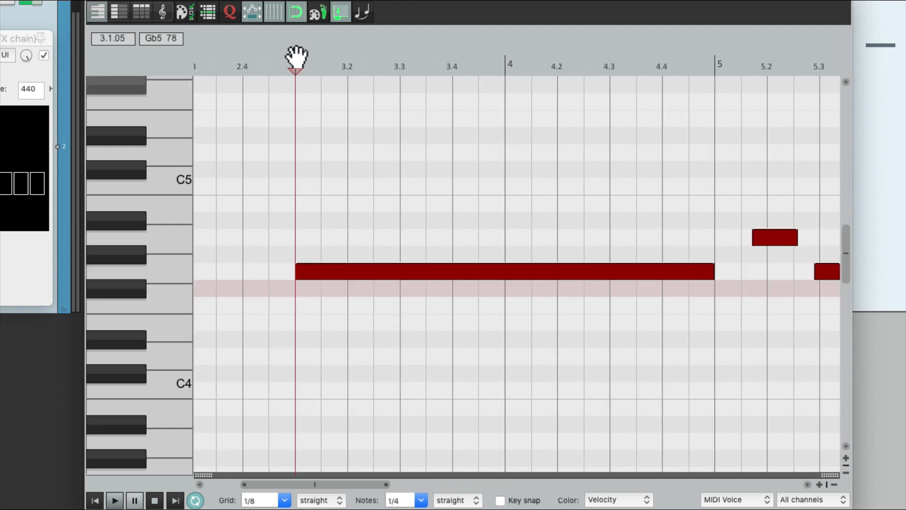
{"action": "left_click", "coordinate": [114, 500]}
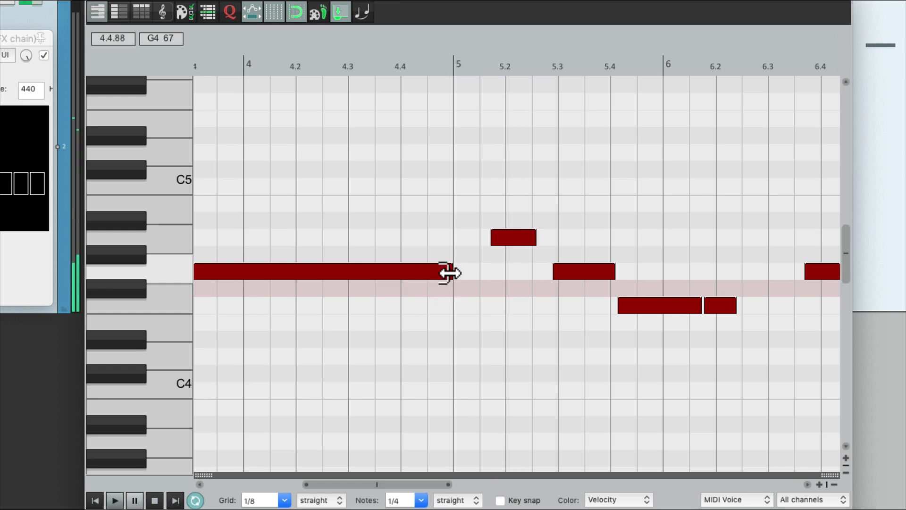
{"action": "left_click", "coordinate": [114, 500]}
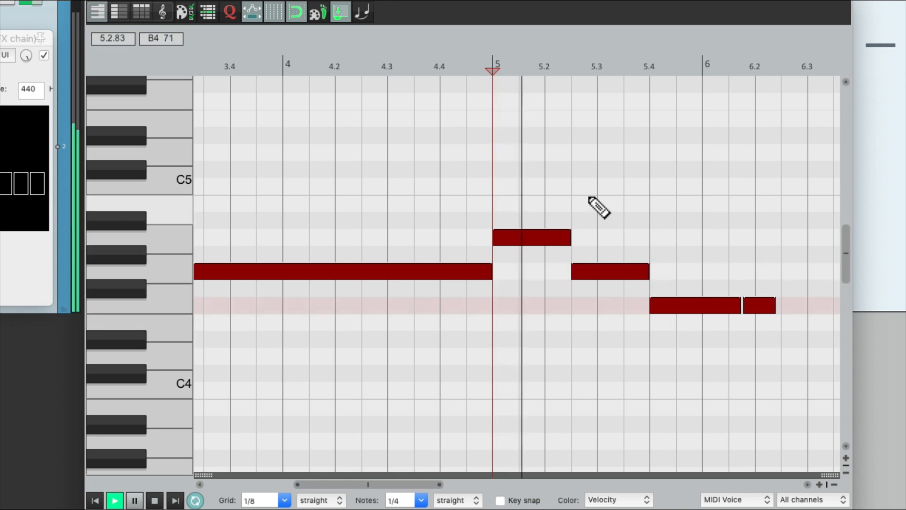
{"action": "scroll", "scroll_direction": "right", "scroll_amount": 3}
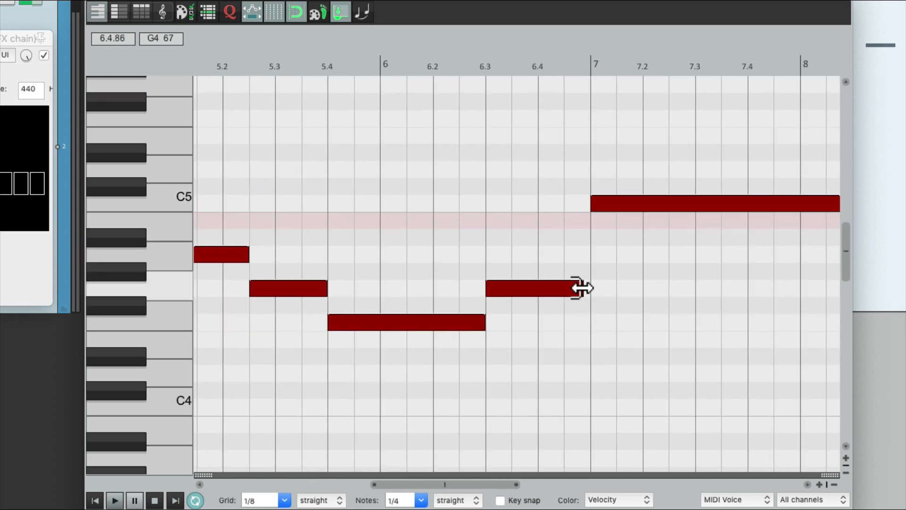
{"action": "left_click", "coordinate": [113, 500]}
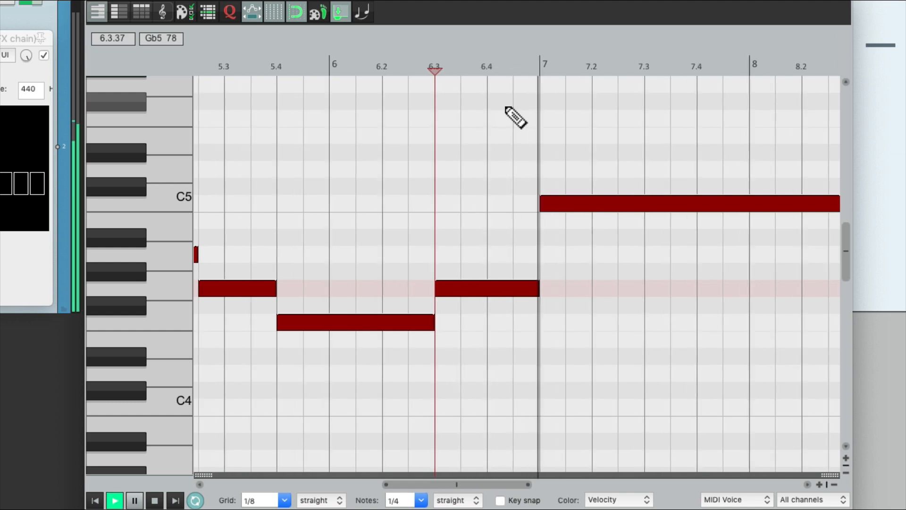
{"action": "scroll", "scroll_direction": "right", "scroll_amount": 3}
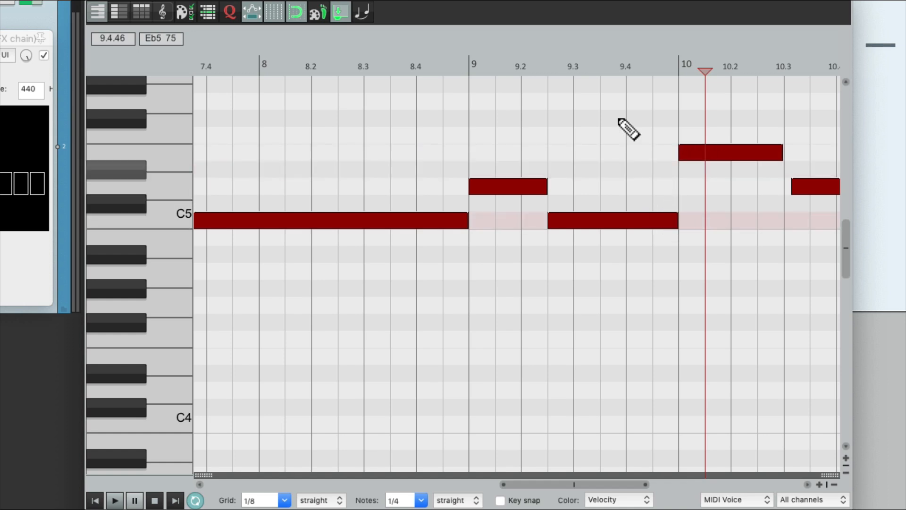
{"action": "left_click", "coordinate": [114, 500]}
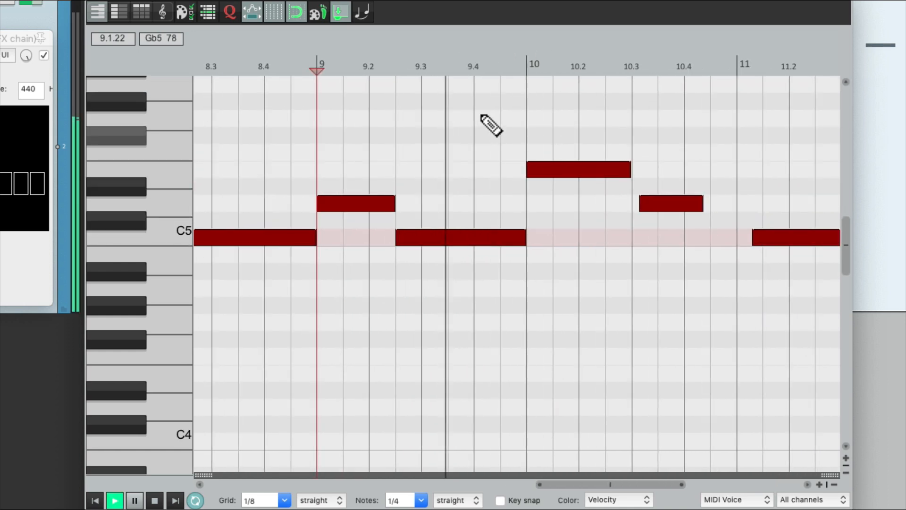
{"action": "scroll", "scroll_direction": "right", "scroll_amount": 3}
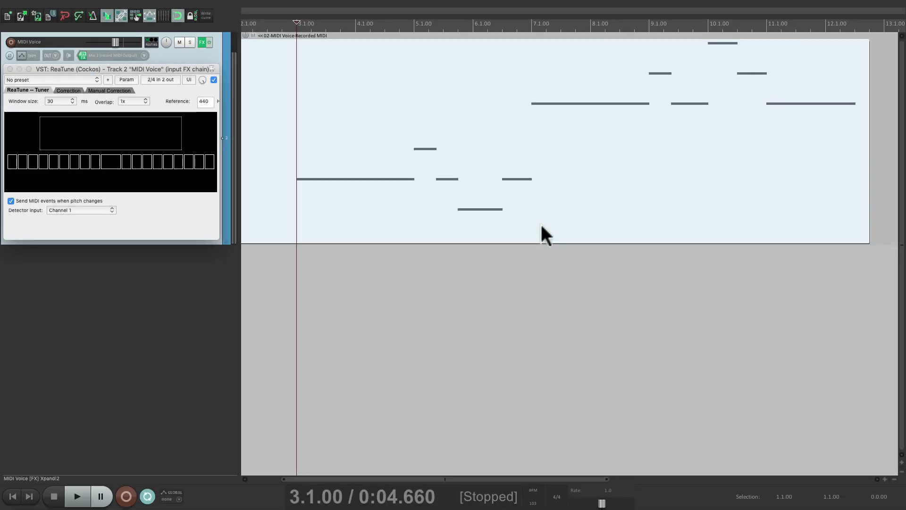
- Play back the cleaned MIDI Voice melody from bar 3, then stop playback
{"action": "left_click", "coordinate": [77, 496]}
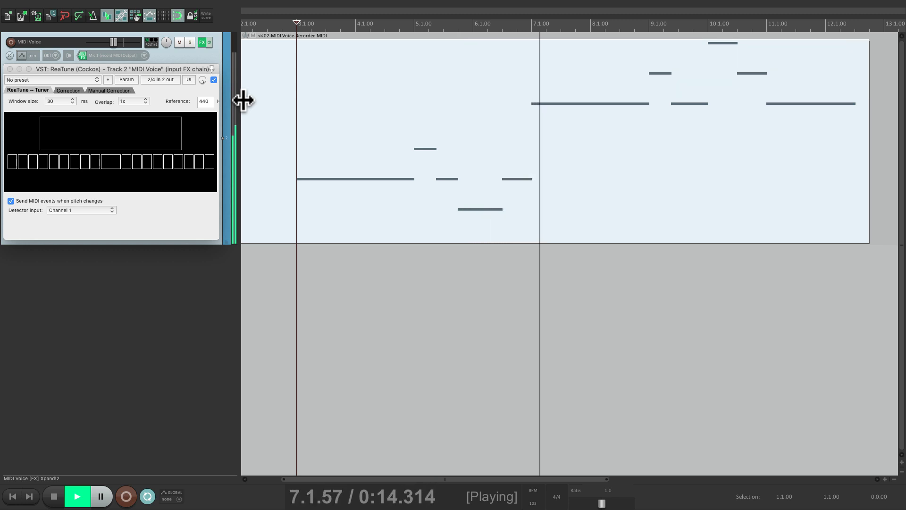
{"action": "mouse_move", "coordinate": [119, 49]}
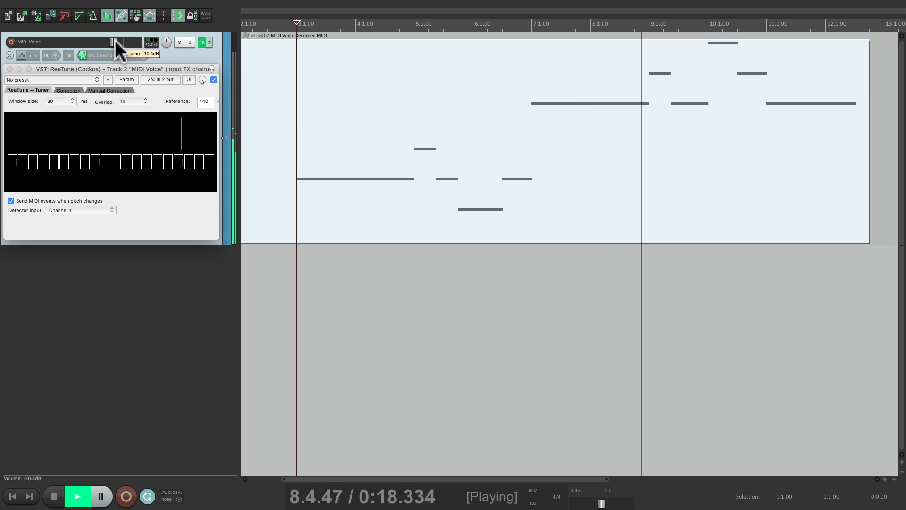
{"action": "mouse_move", "coordinate": [295, 95]}
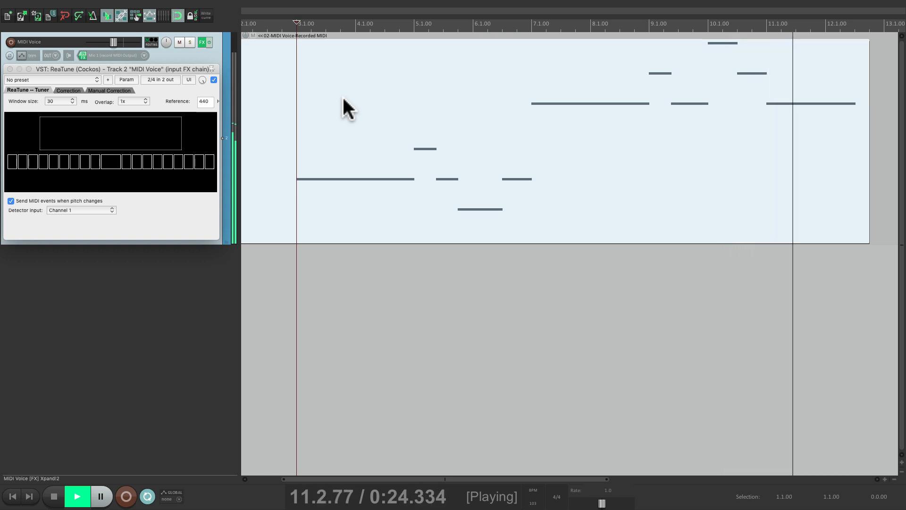
{"action": "left_click", "coordinate": [52, 496]}
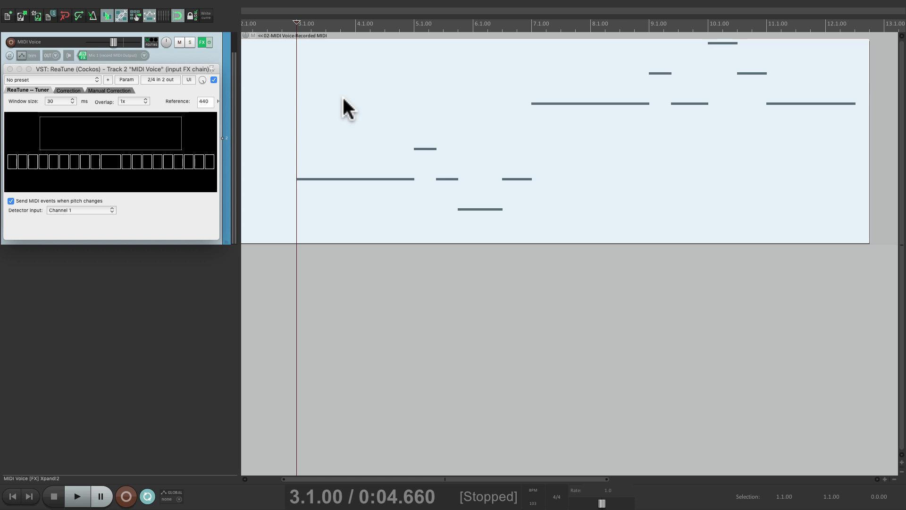
{"action": "mouse_move", "coordinate": [331, 116]}
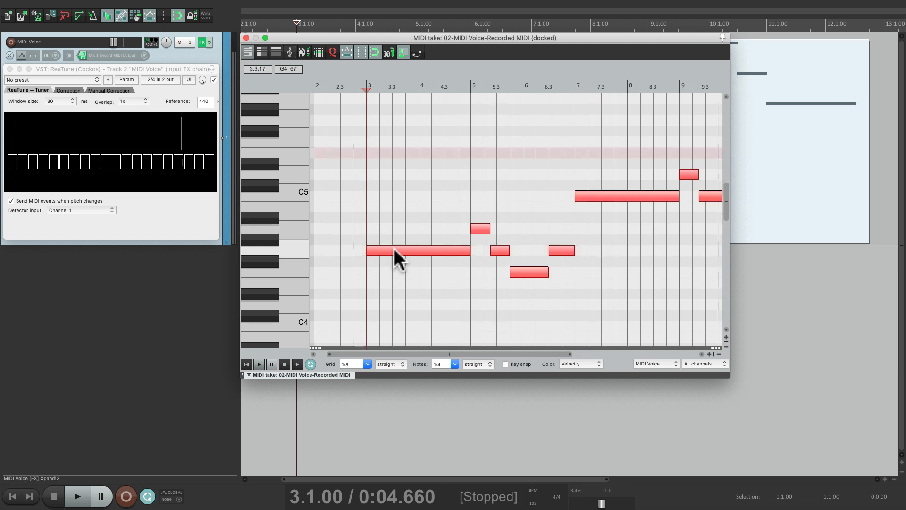
- Load the saved Flute FX chain, giving Xpand!2 the +36 Flute patch
{"action": "left_click", "coordinate": [259, 364]}
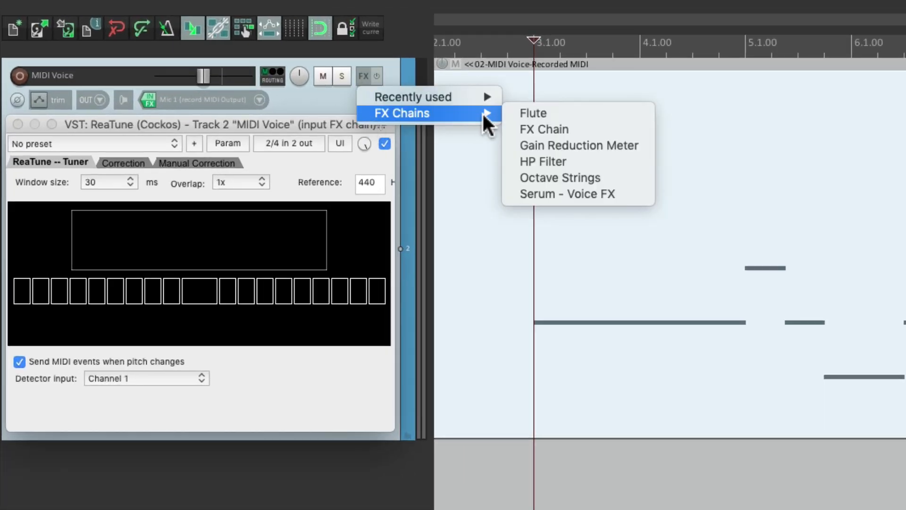
{"action": "left_click", "coordinate": [532, 113]}
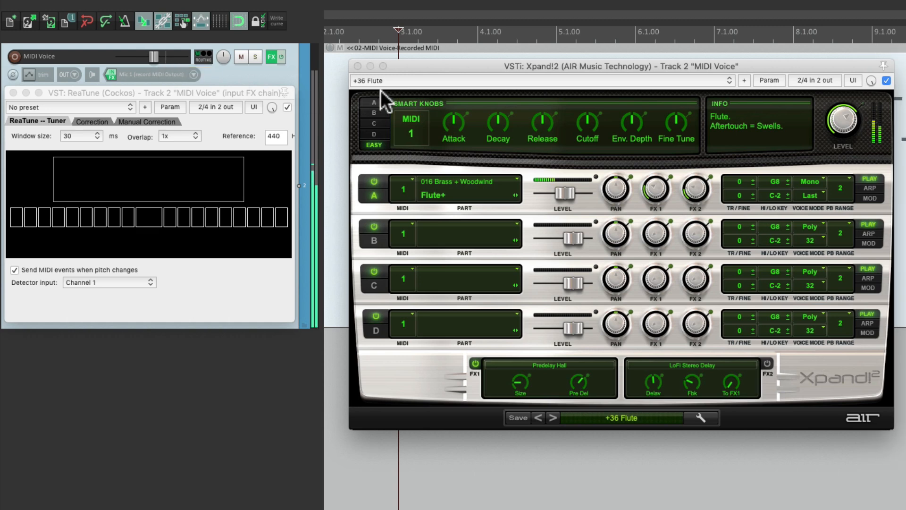
{"action": "mouse_move", "coordinate": [413, 80]}
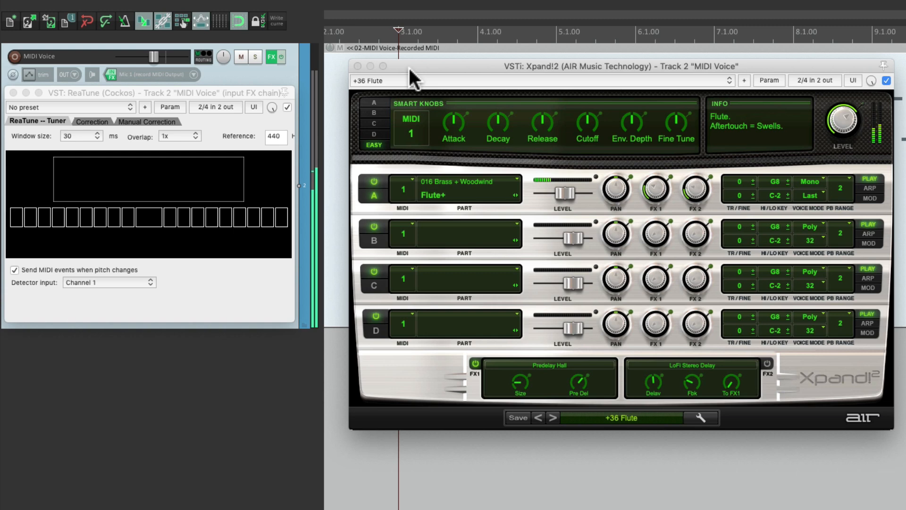